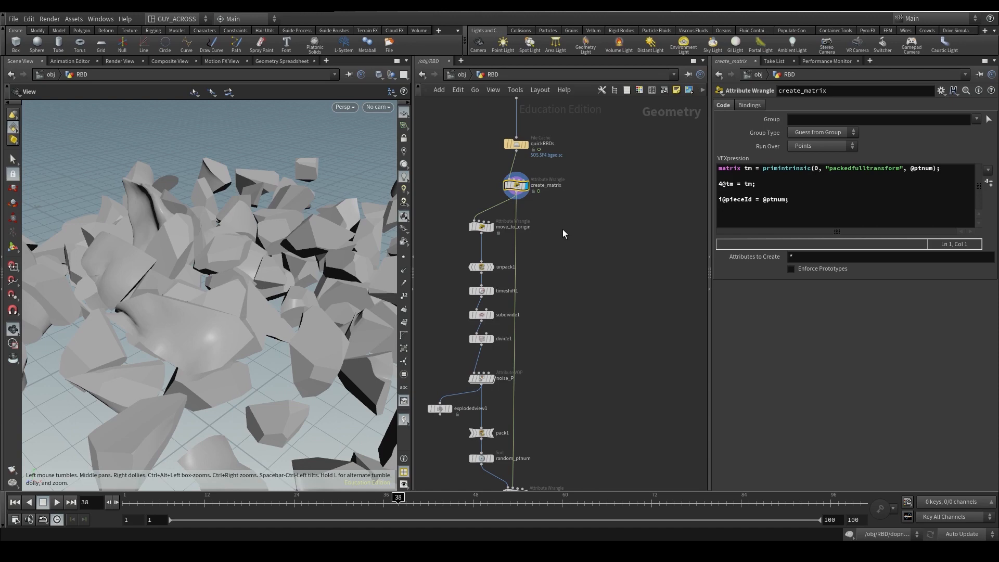
mouse_move(318, 314)
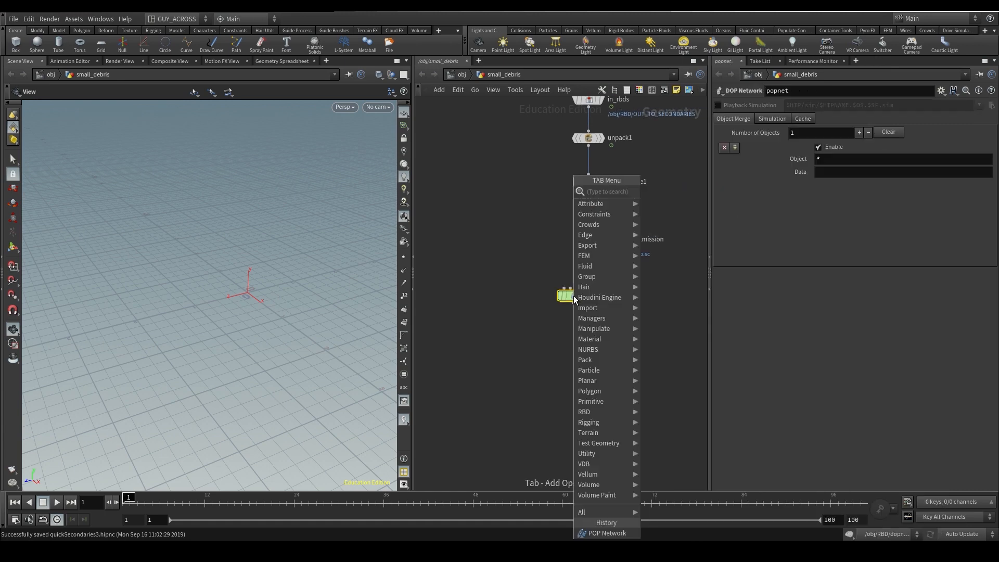
Add a DOP Network node and wire smallDebriEmission into popnet's input
text(dop)
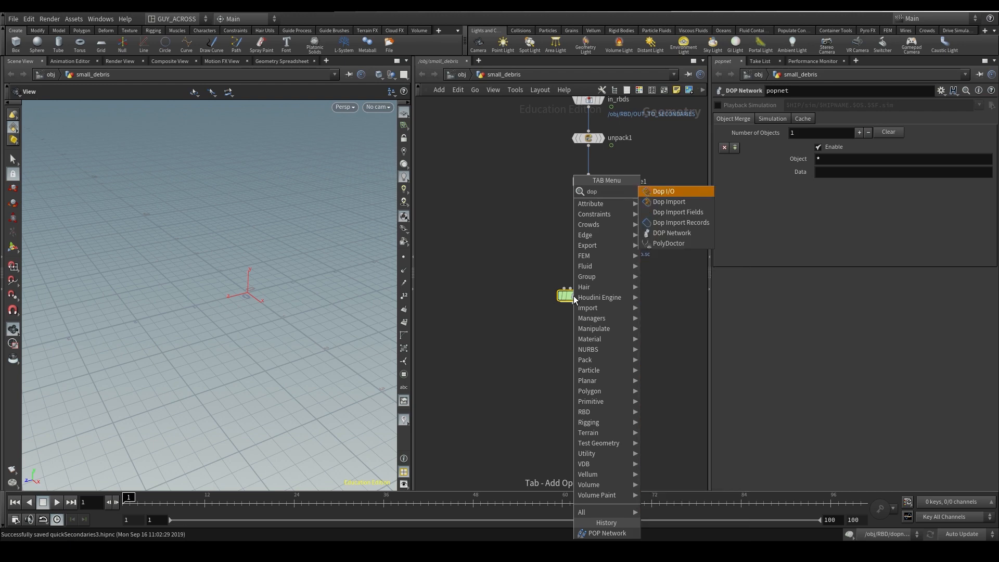
mouse_move(668, 201)
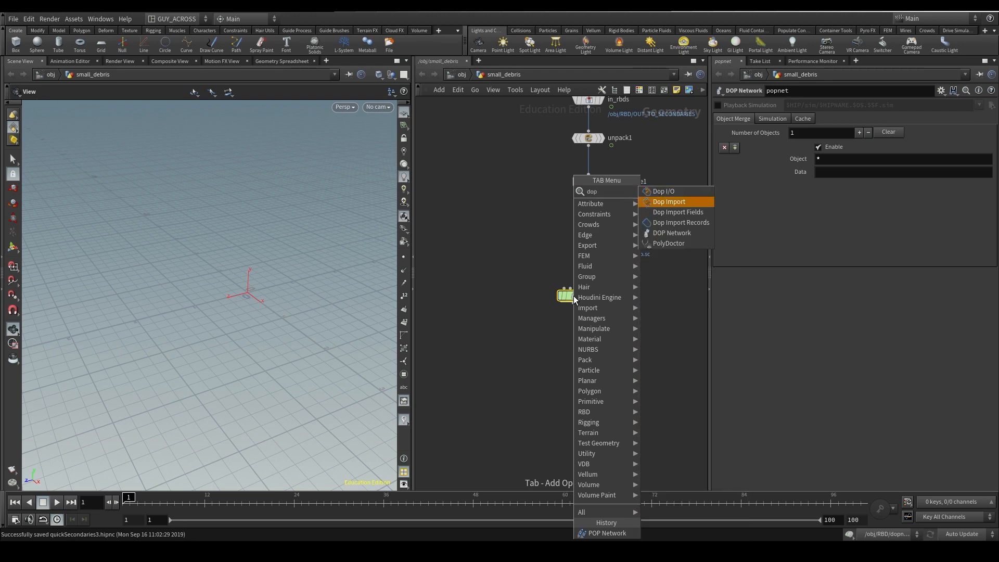
click(672, 232)
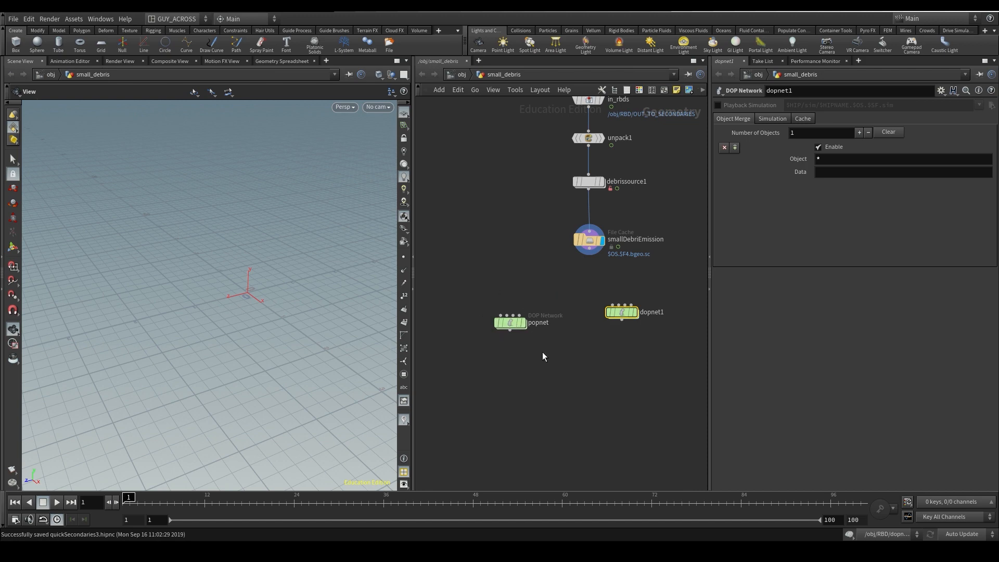
mouse_move(599, 405)
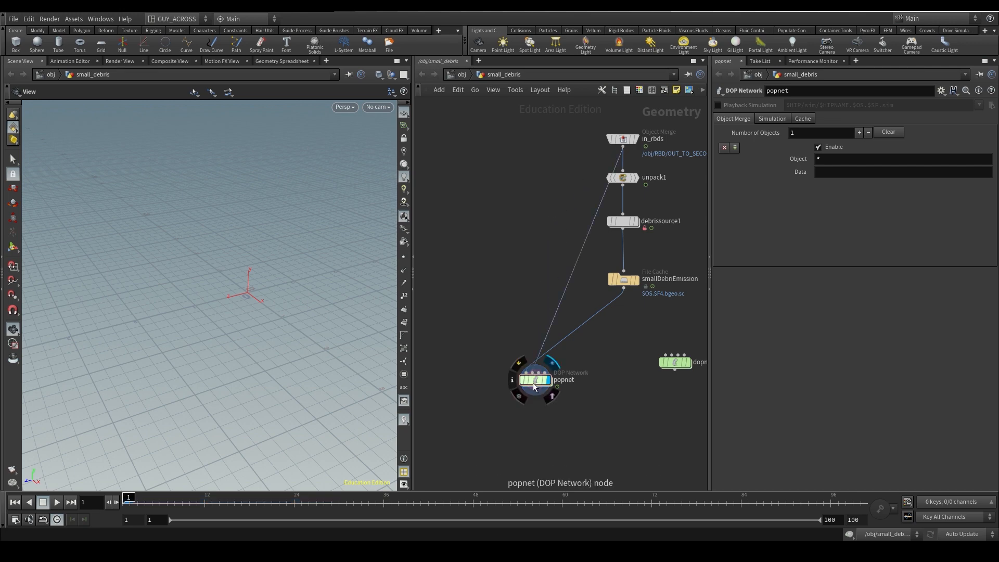
click(623, 177)
text(atde)
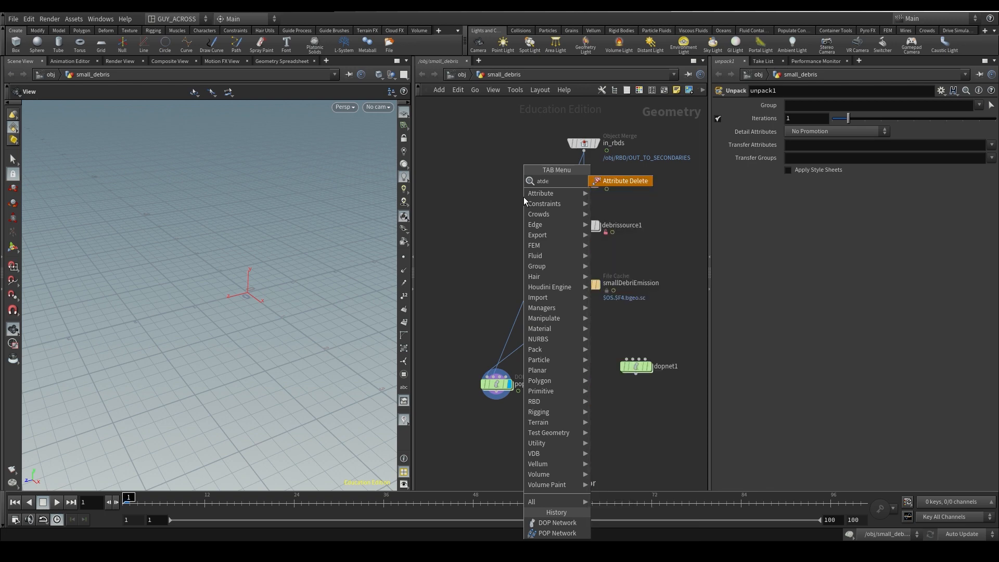
Attribute Delete before popnet keeping point '* ^name ^v ^w', removing dopobject and all detail attributes
click(624, 180)
text(* ^name)
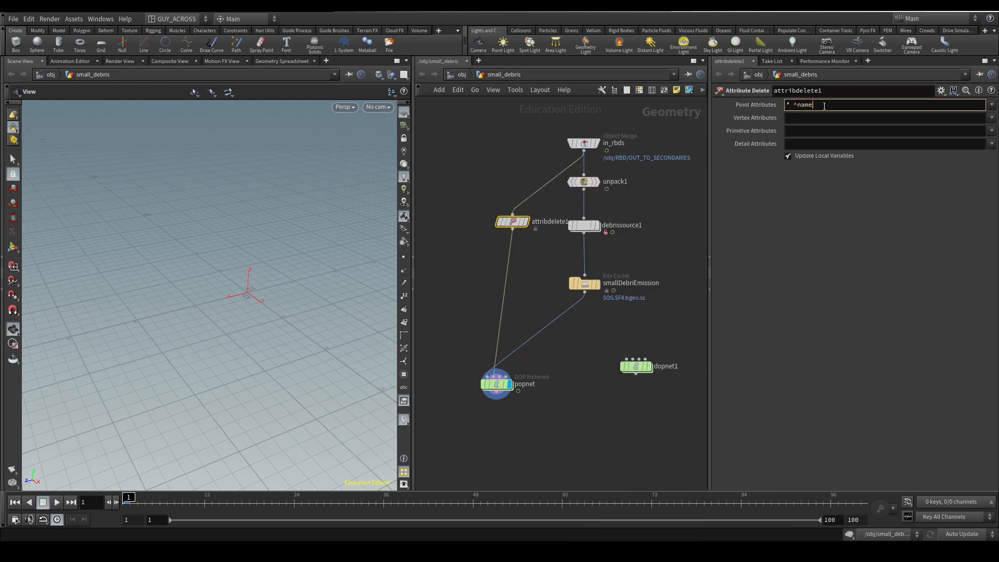
text(^v ^w)
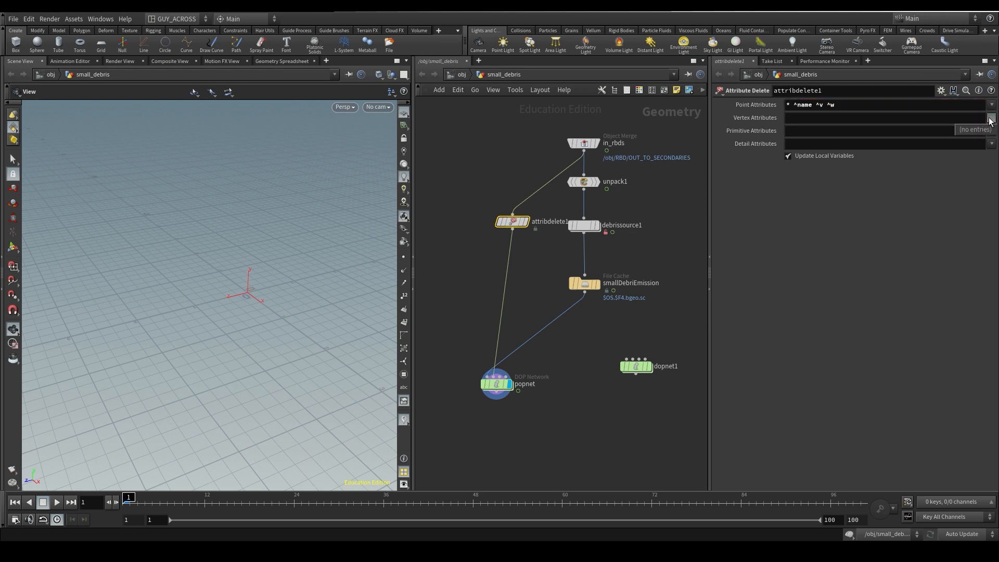
click(992, 143)
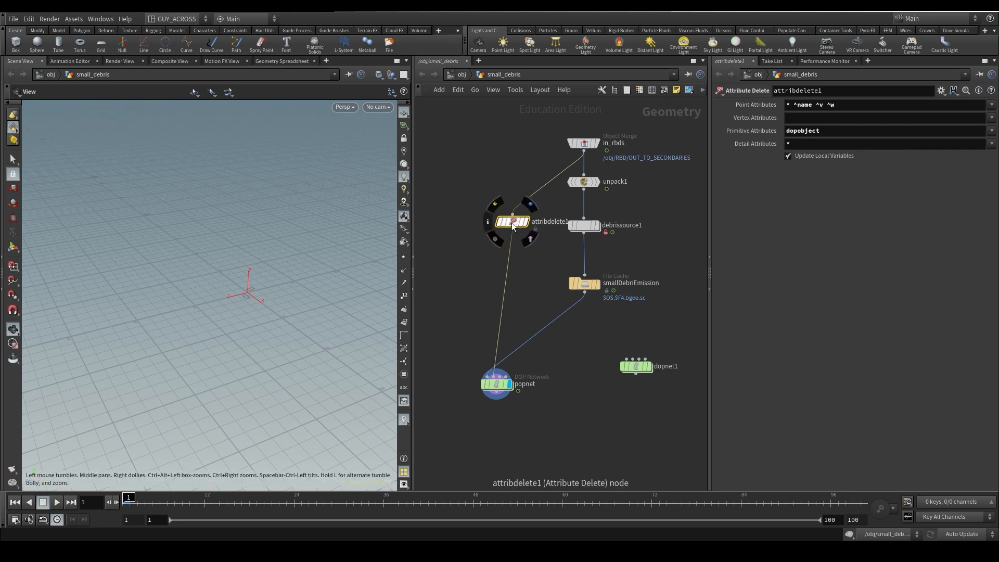
double_click(497, 382)
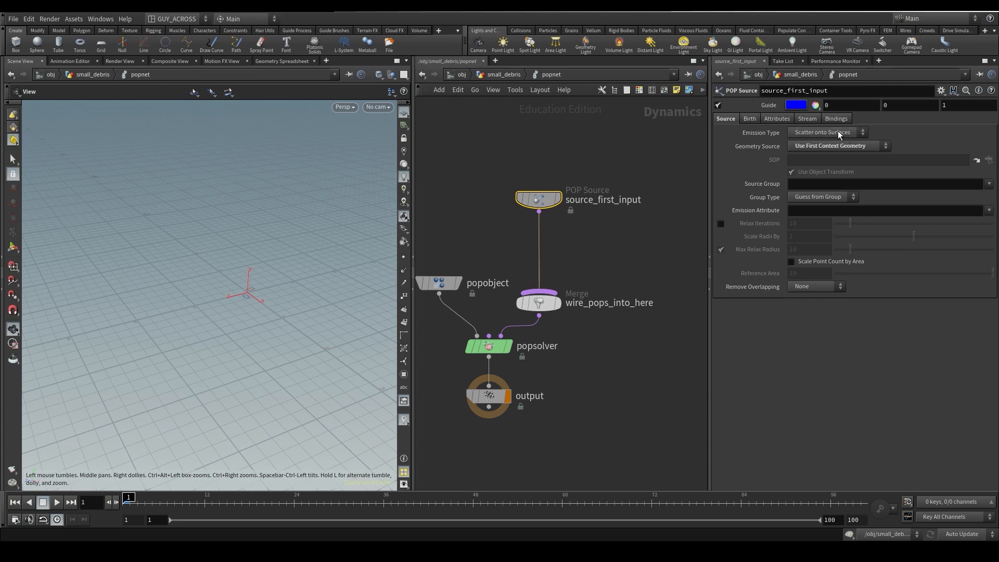
Set the POP source emission type to All Points and remove the merge node
click(828, 133)
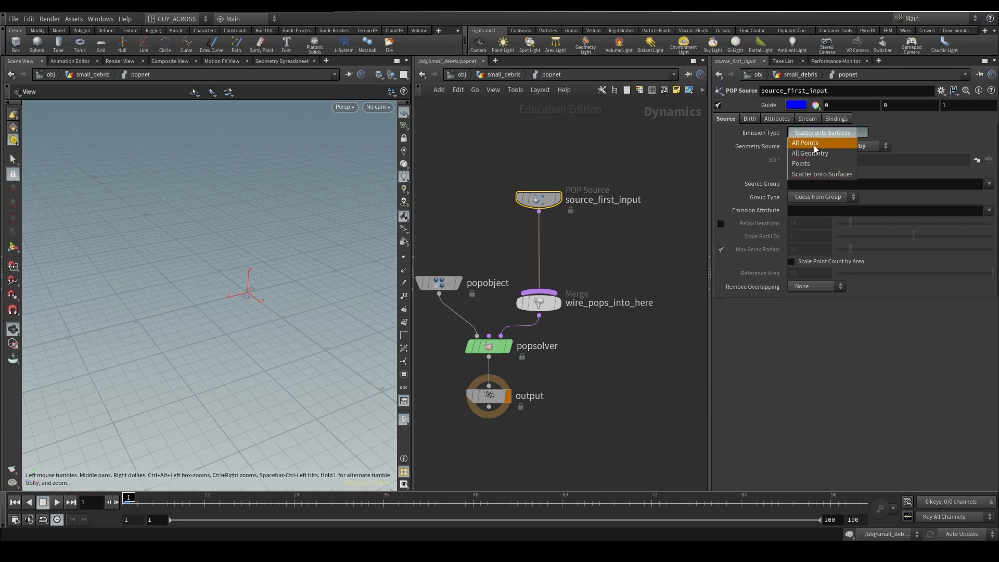
click(805, 143)
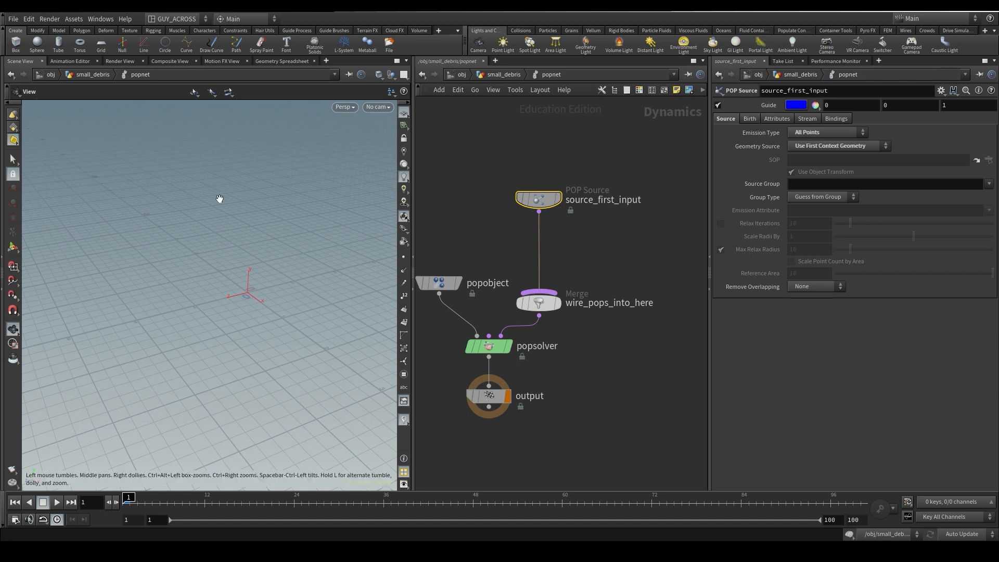
mouse_move(234, 268)
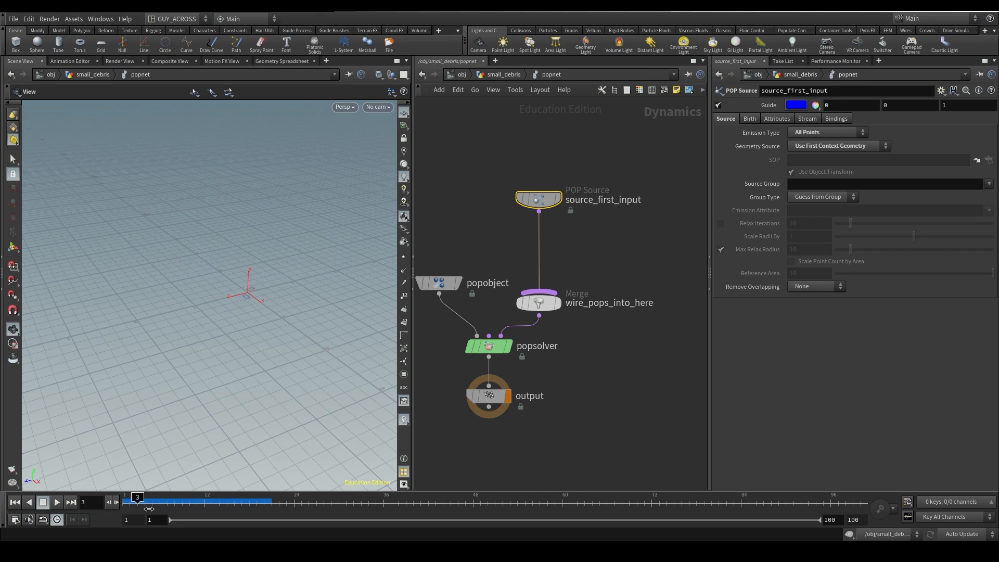
click(826, 132)
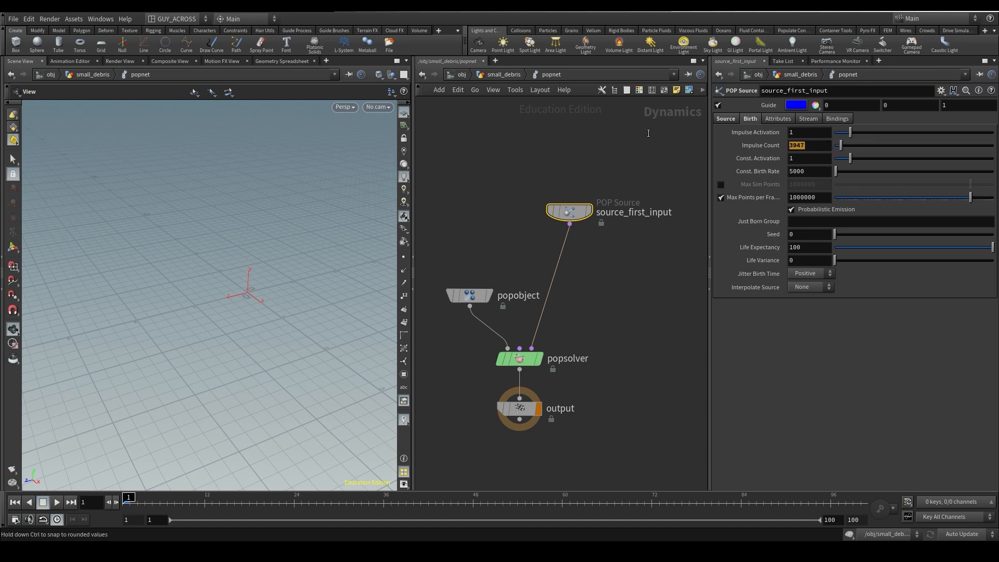
Set the POP source Impulse Count to 10 and Const. Birth Rate to 10
text(10)
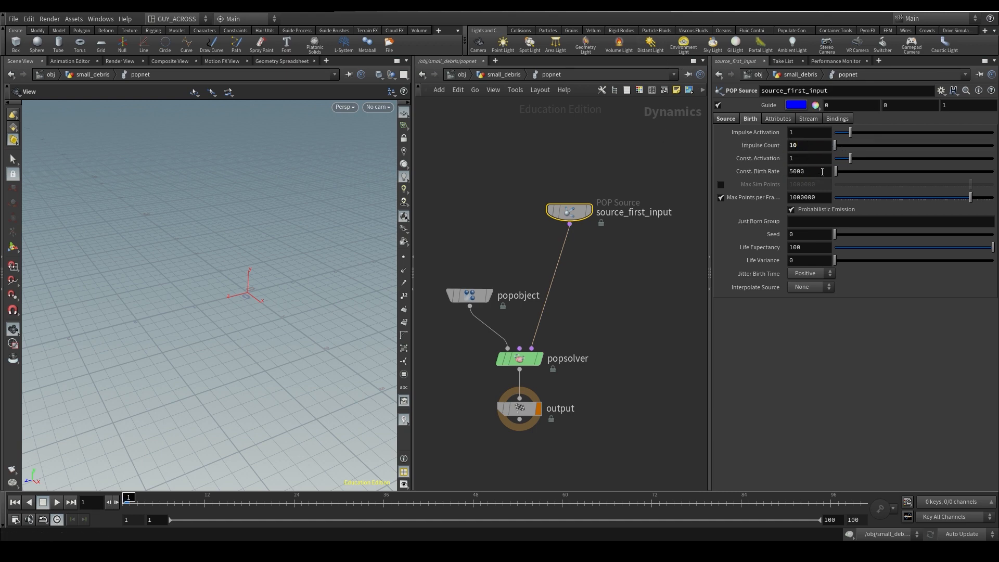
click(810, 170)
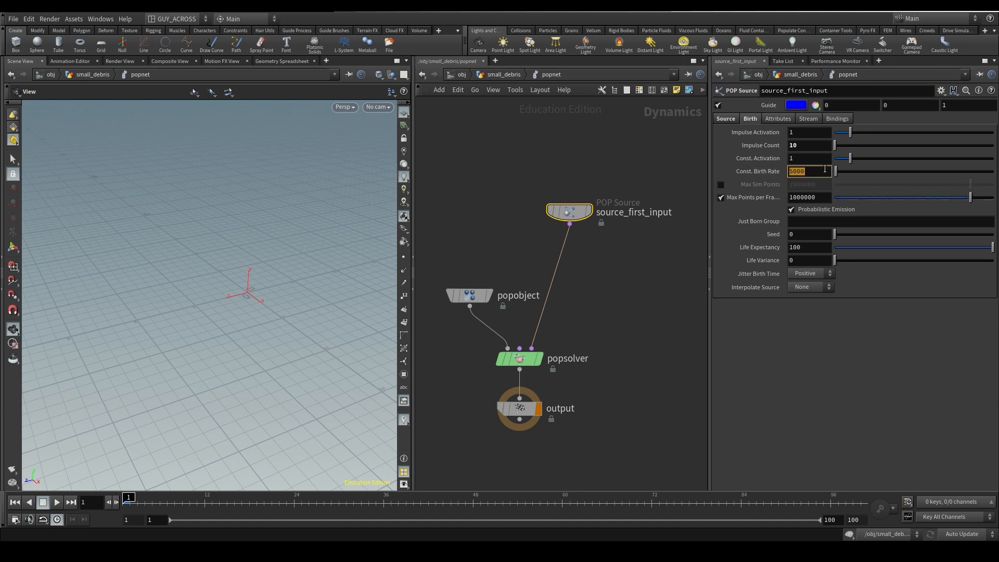
text(10)
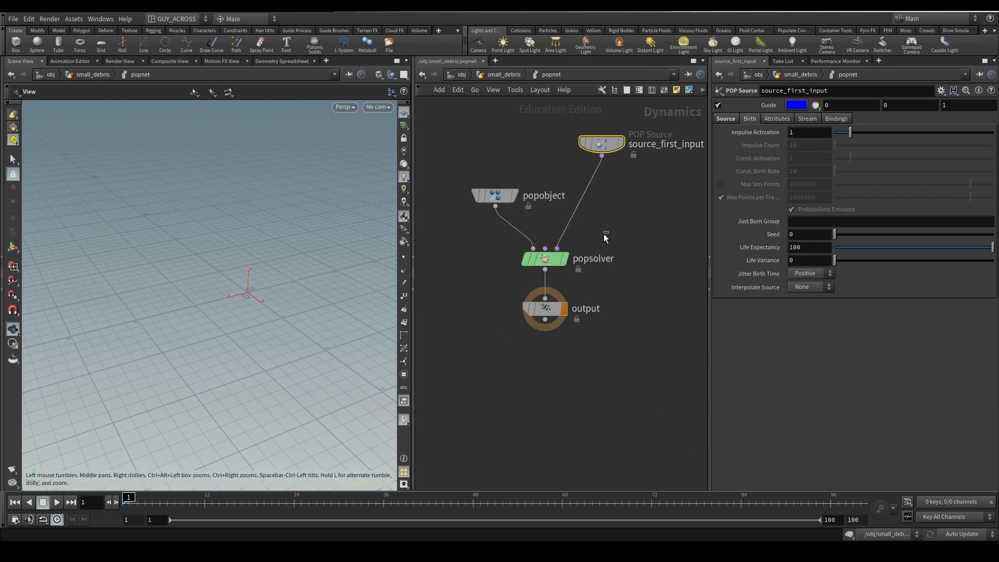
Review popobject and popsolver parameters and play the simulation to see the debris points
click(494, 195)
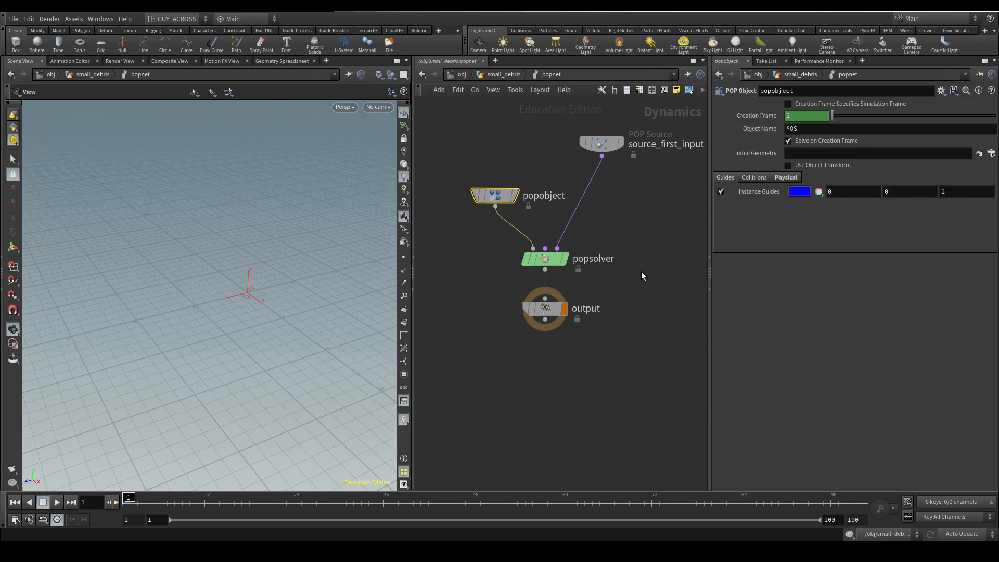
click(544, 258)
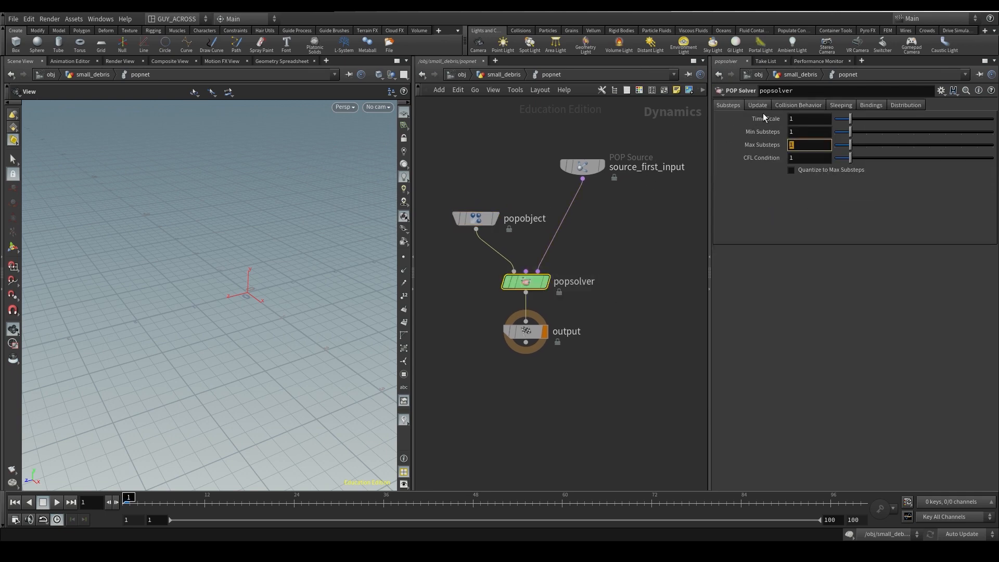
click(56, 502)
text(gra)
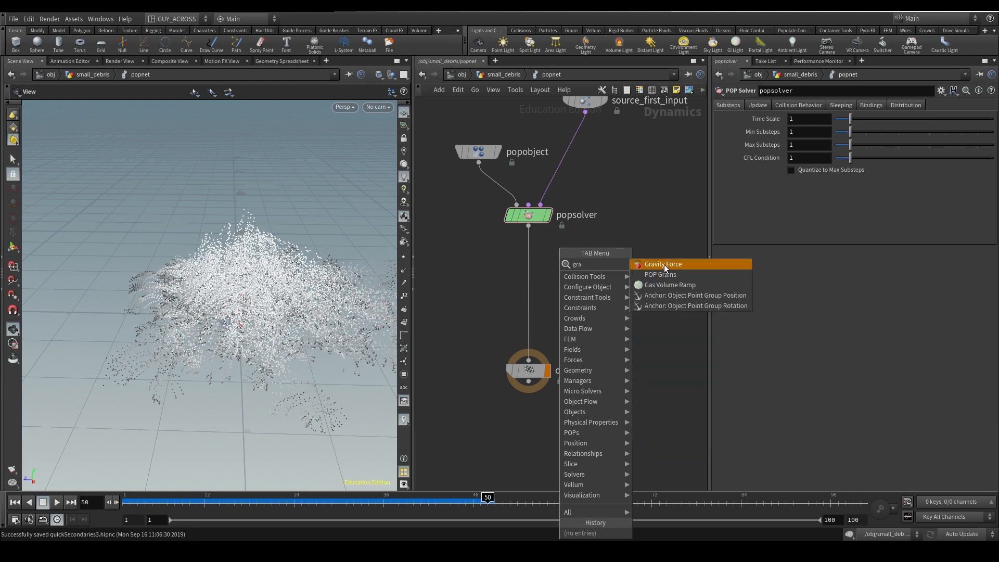
Add Gravity Force and Ground Plane and merge them into the particle network
click(664, 264)
text(merg)
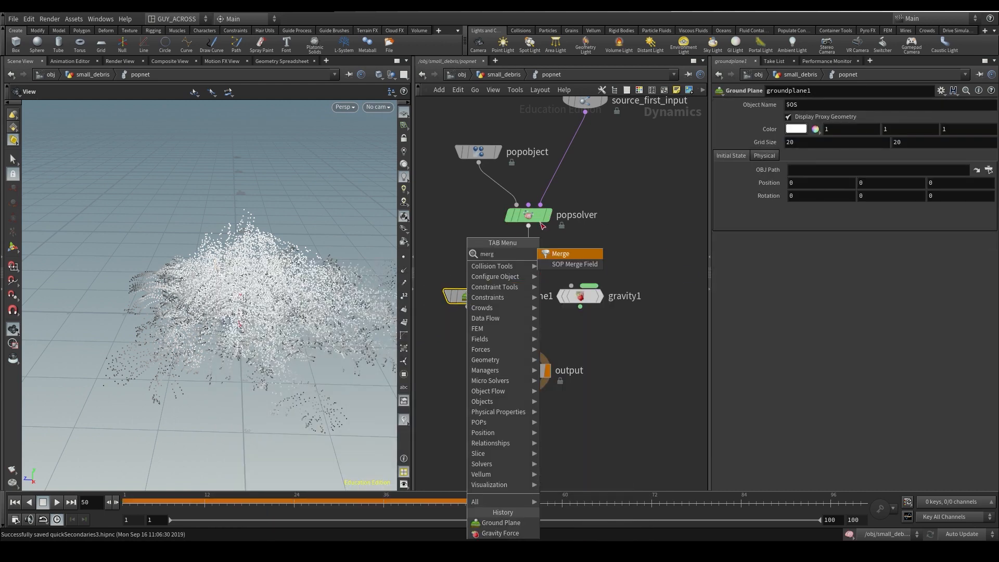
click(560, 253)
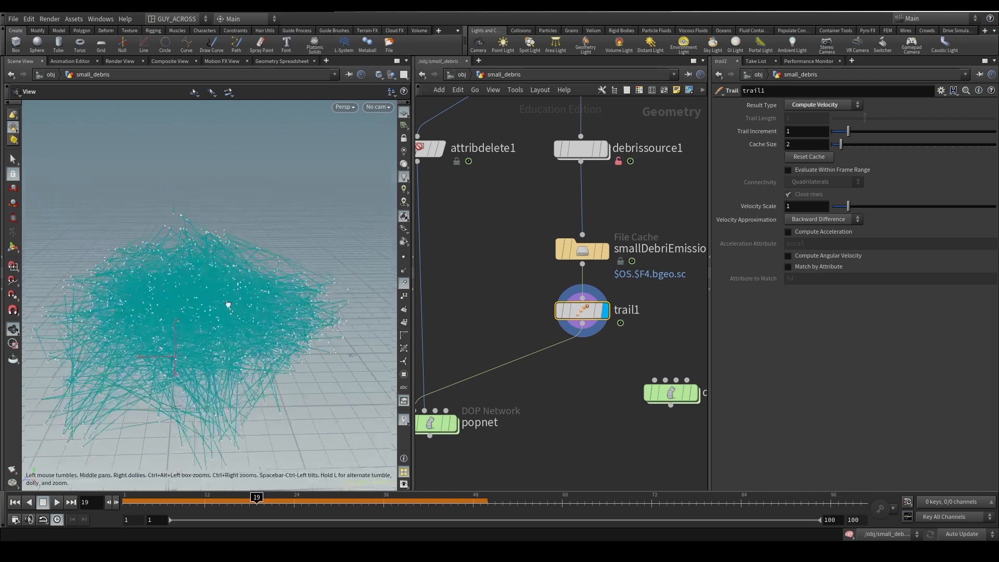
Set the trail's Compute Velocity to match points by the newId attribute, then return inside popnet
click(788, 267)
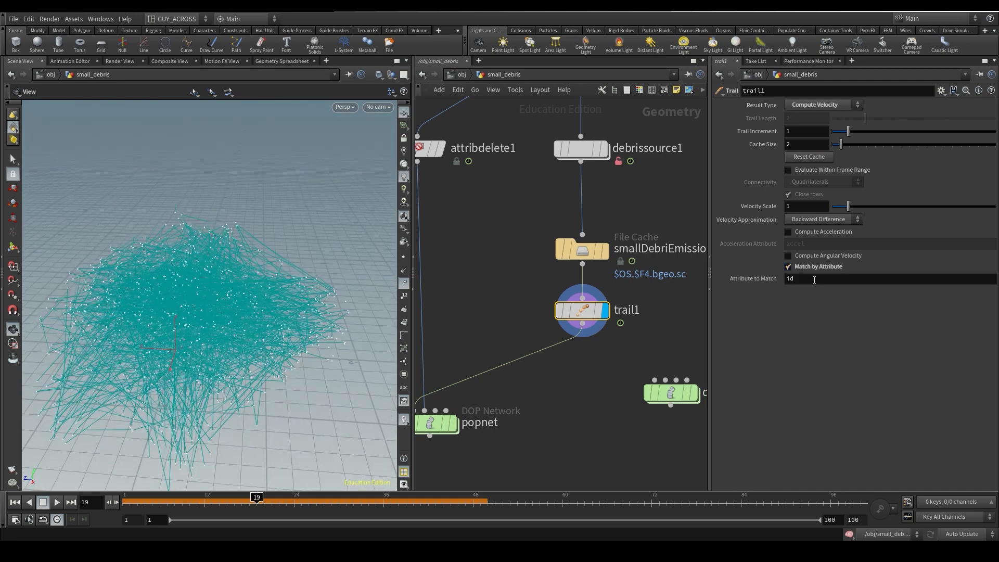
text(newId)
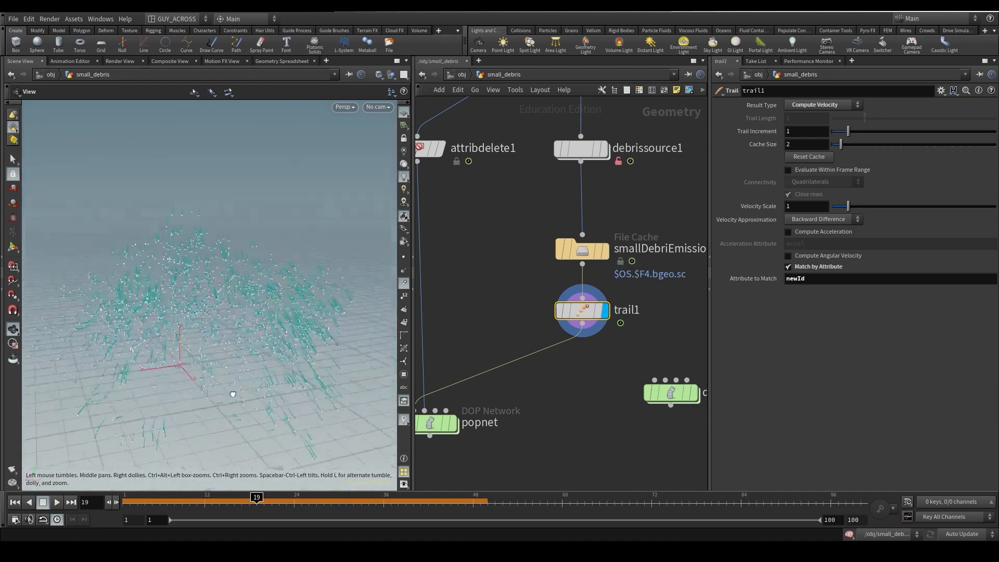
double_click(436, 424)
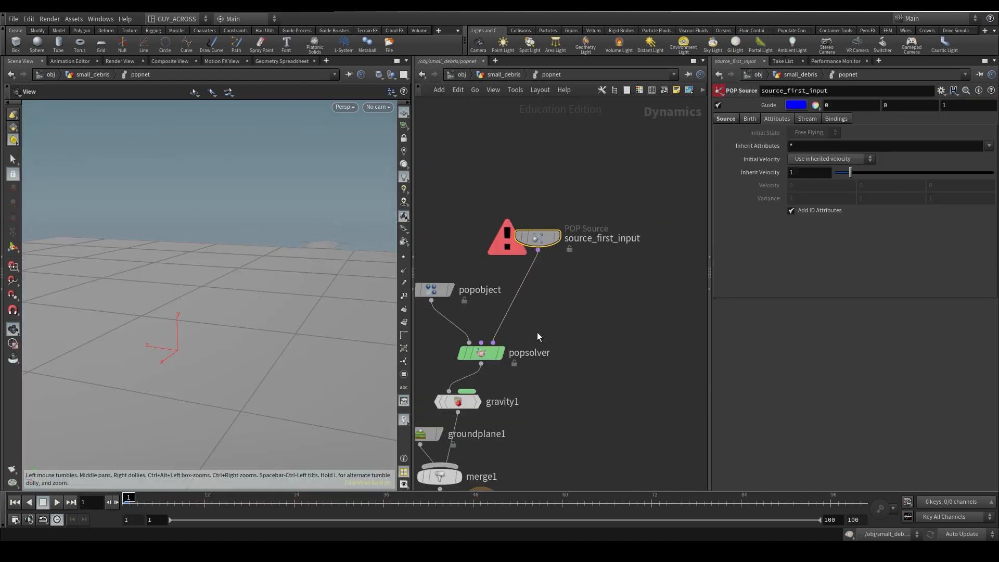
Replay the simulation and go back up to the small_debris geometry network
click(56, 502)
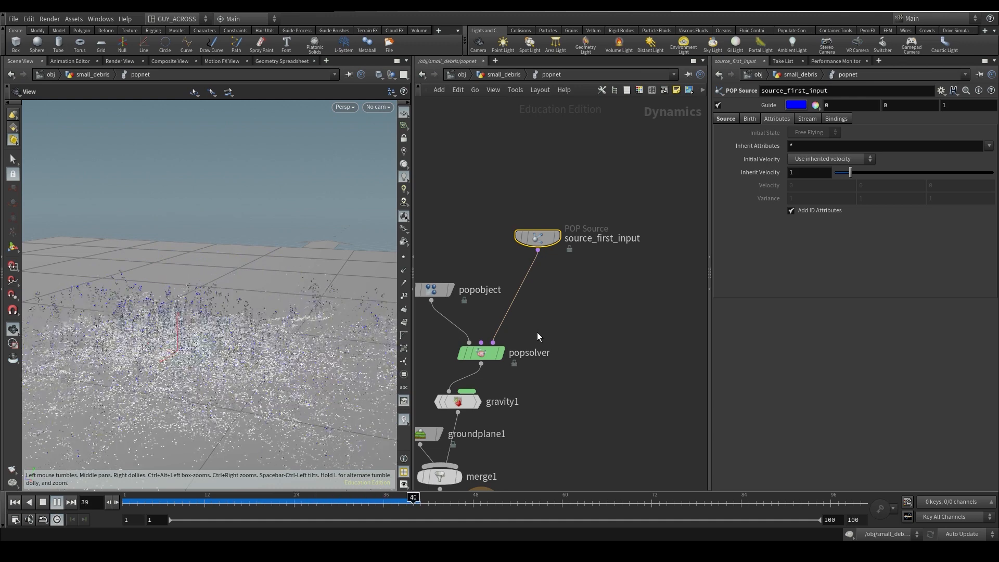
click(56, 502)
text(wra)
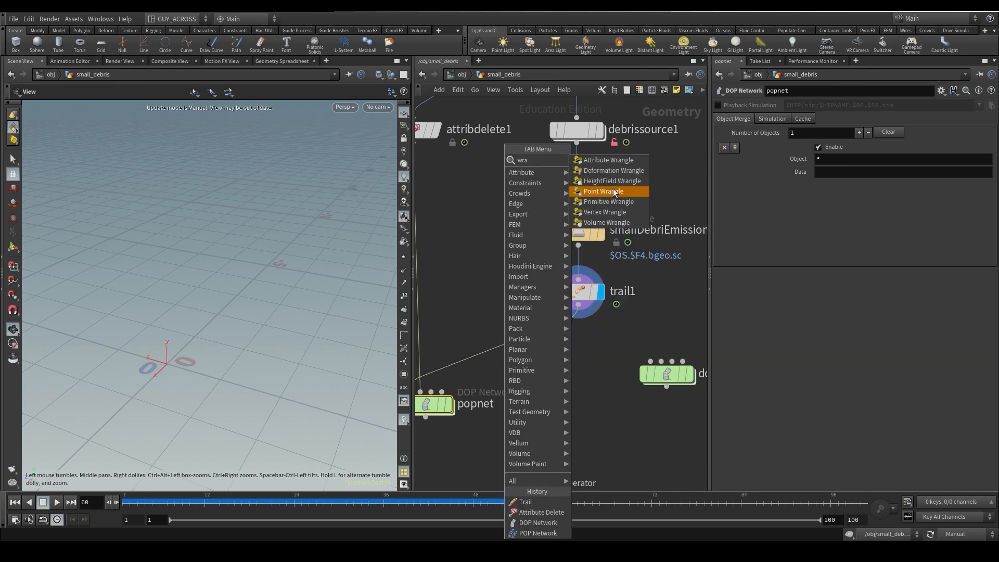
click(603, 192)
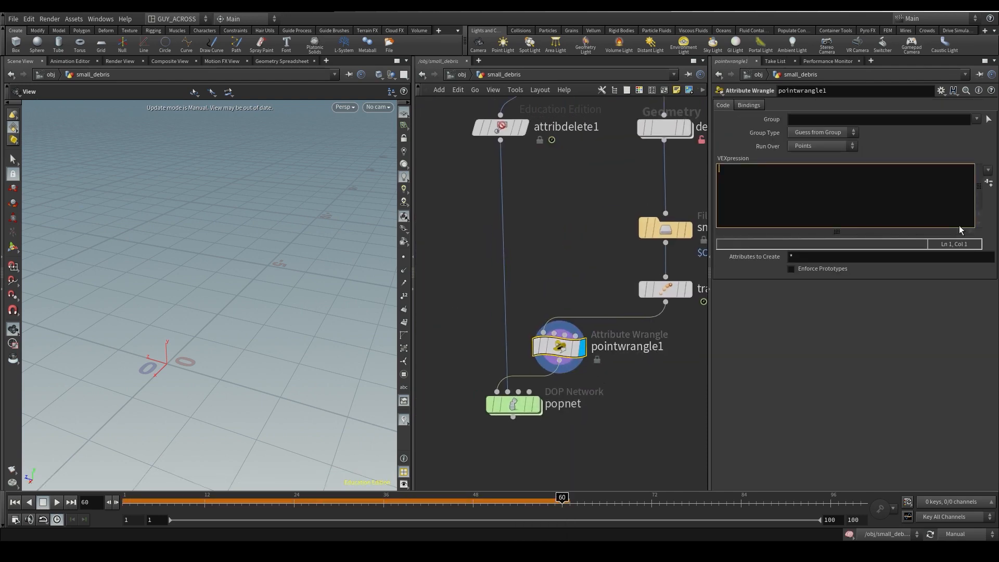
text(if)
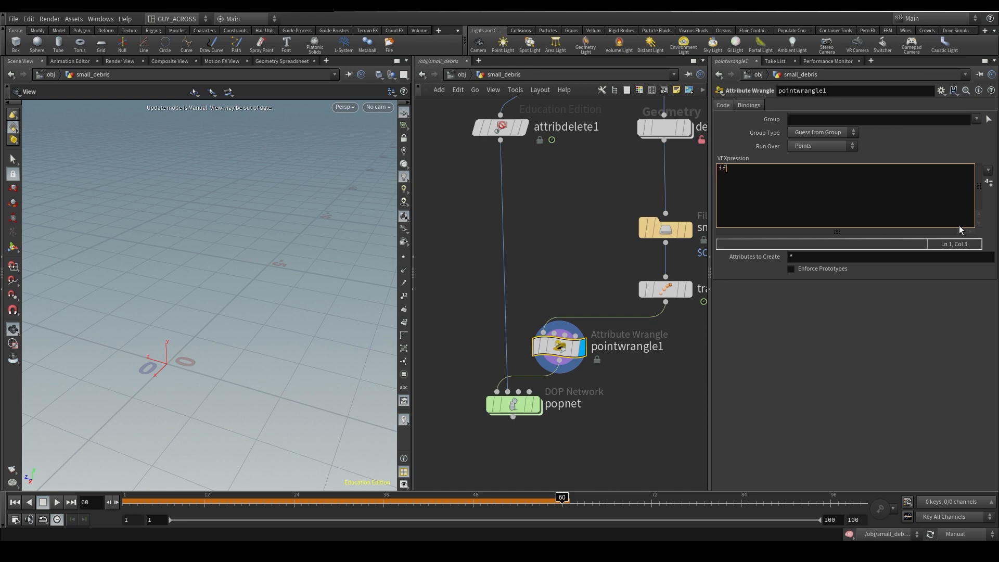
text((f@age>)
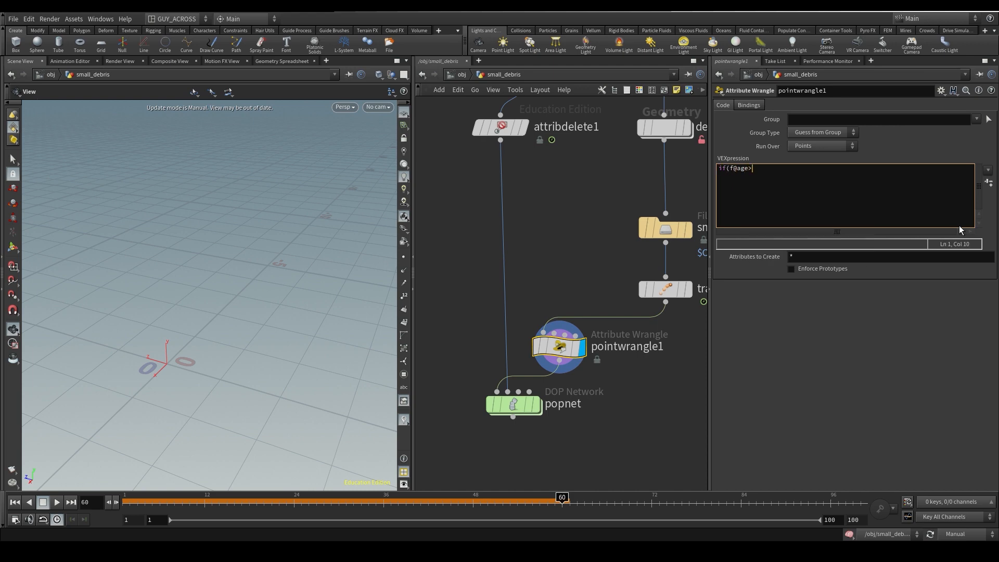
text(()
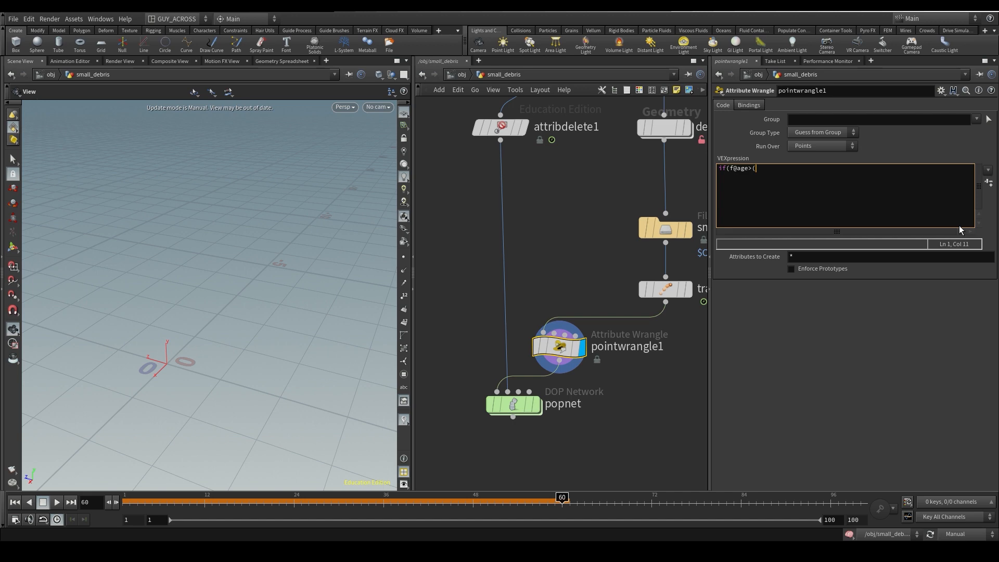
text(@TimeInce)
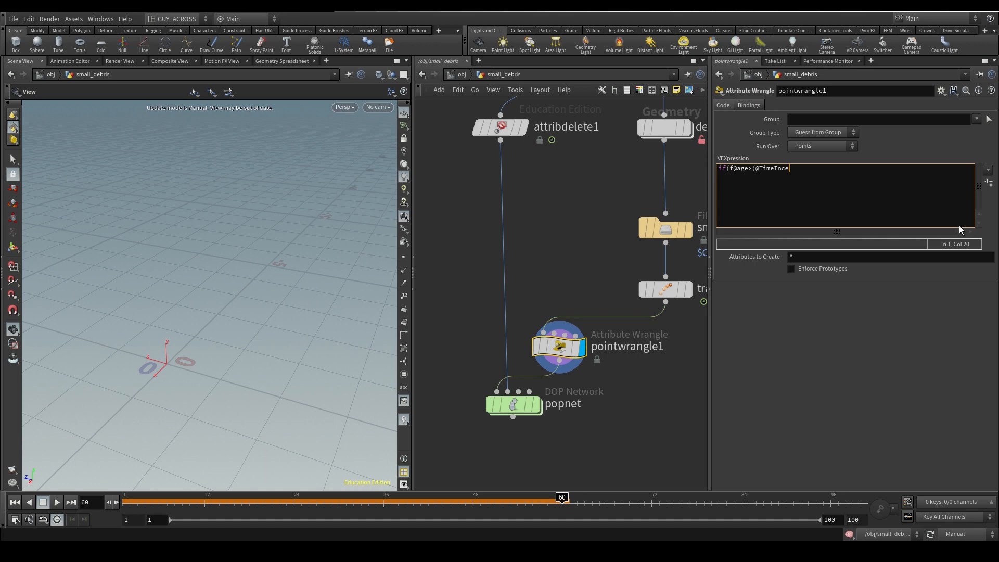
text(*)
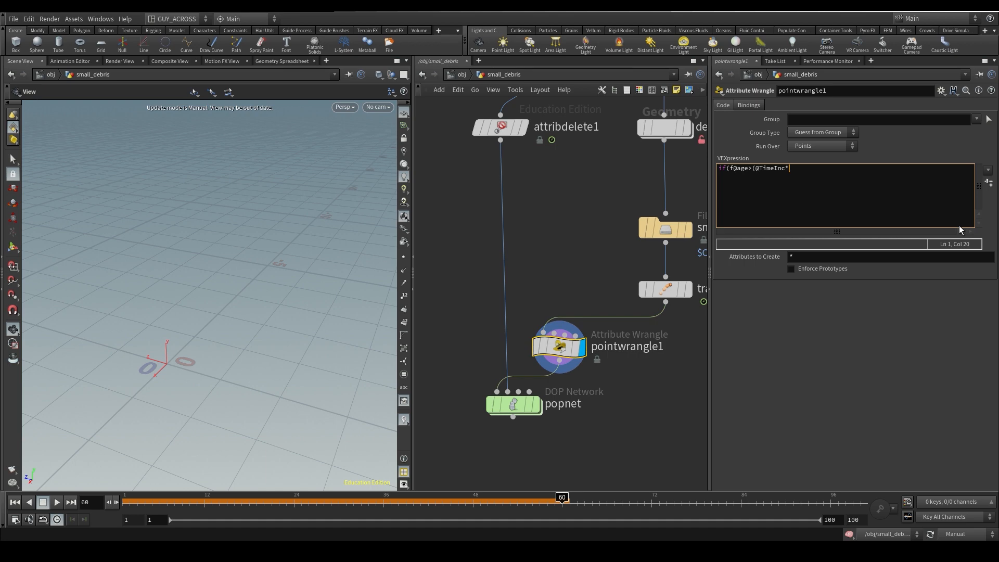
text(*3))
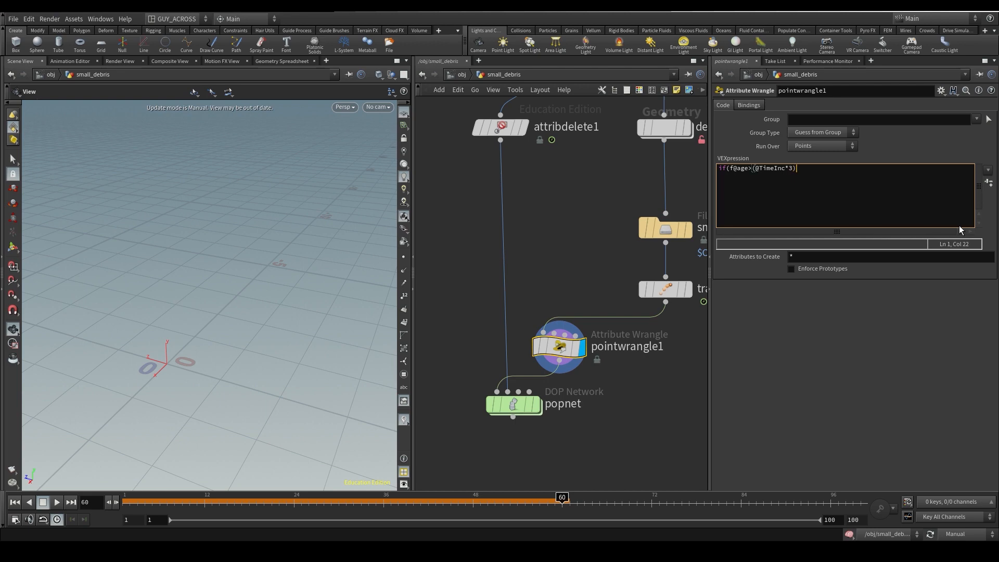
text(){)
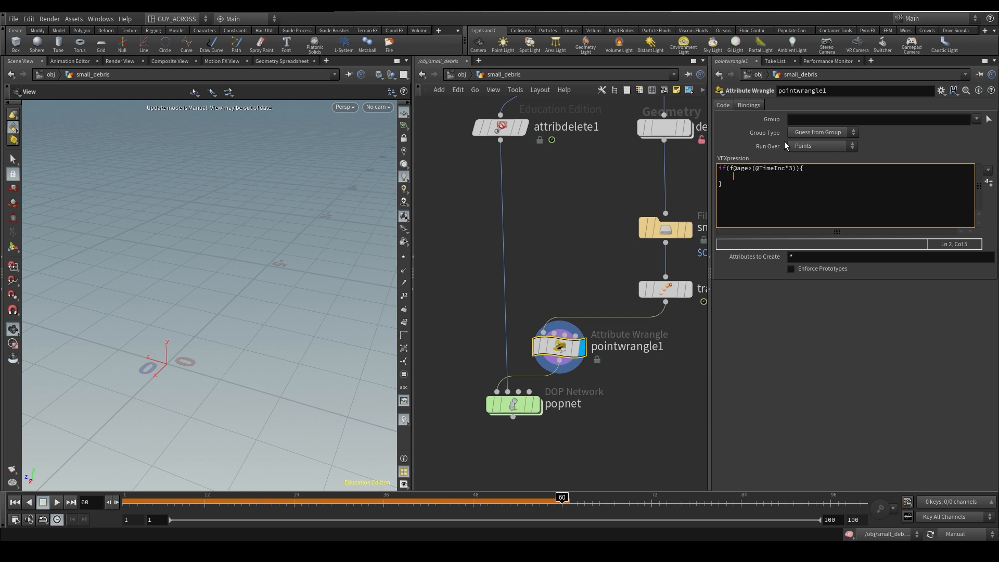
text(removepo)
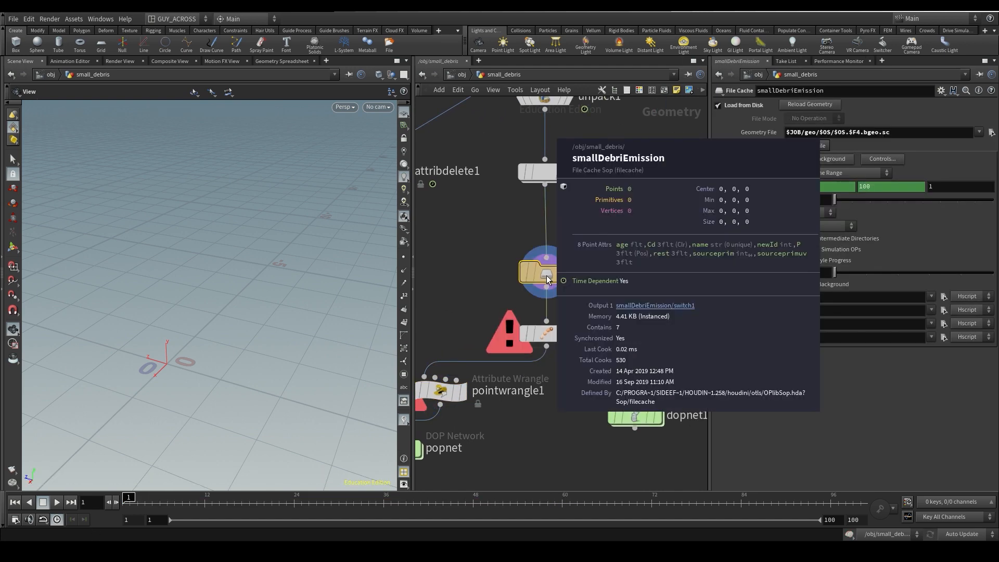
Insert a Time Shift at frame 1 between the emission cache and trail1, then display the wrangle's result
click(544, 333)
text(times)
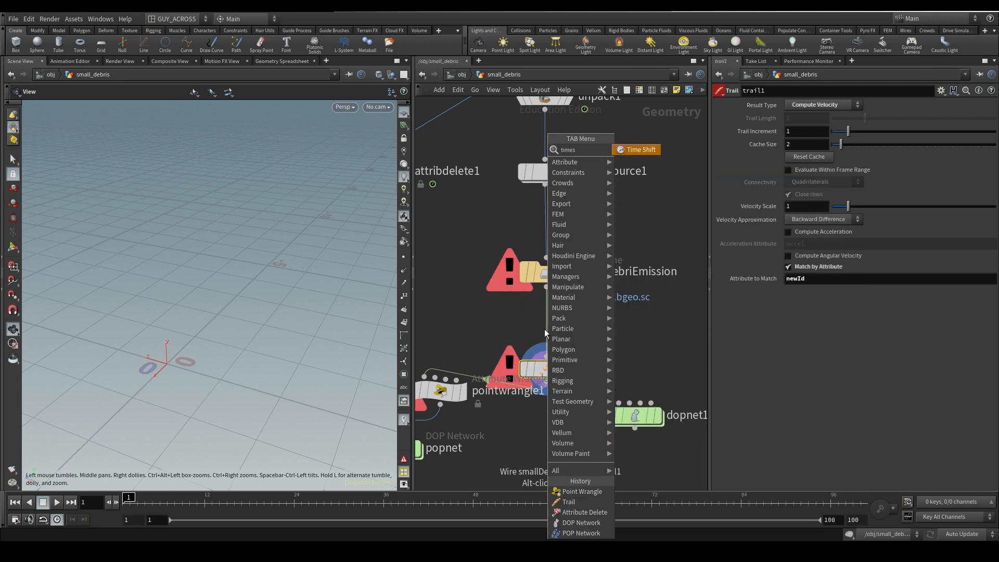
click(639, 148)
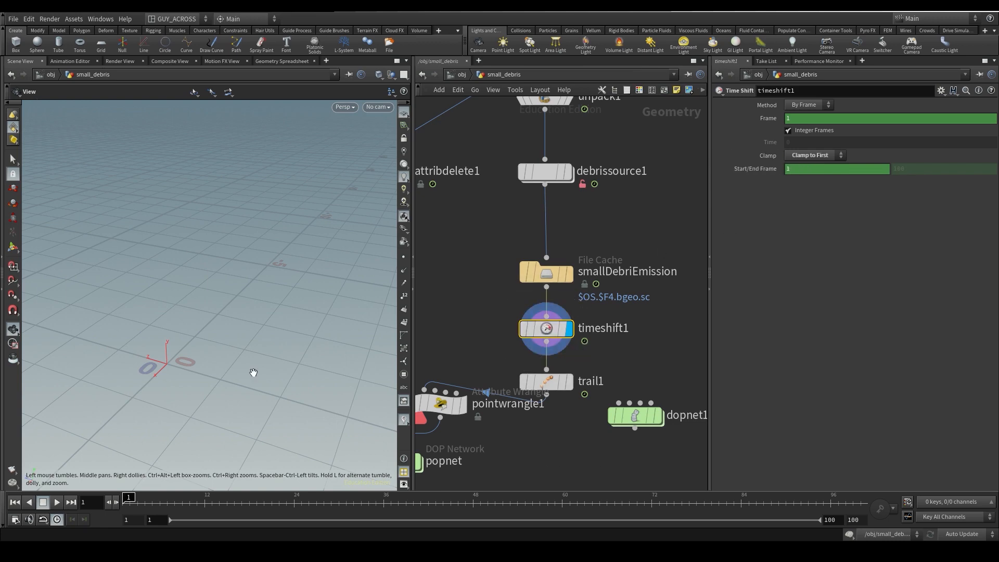
click(589, 381)
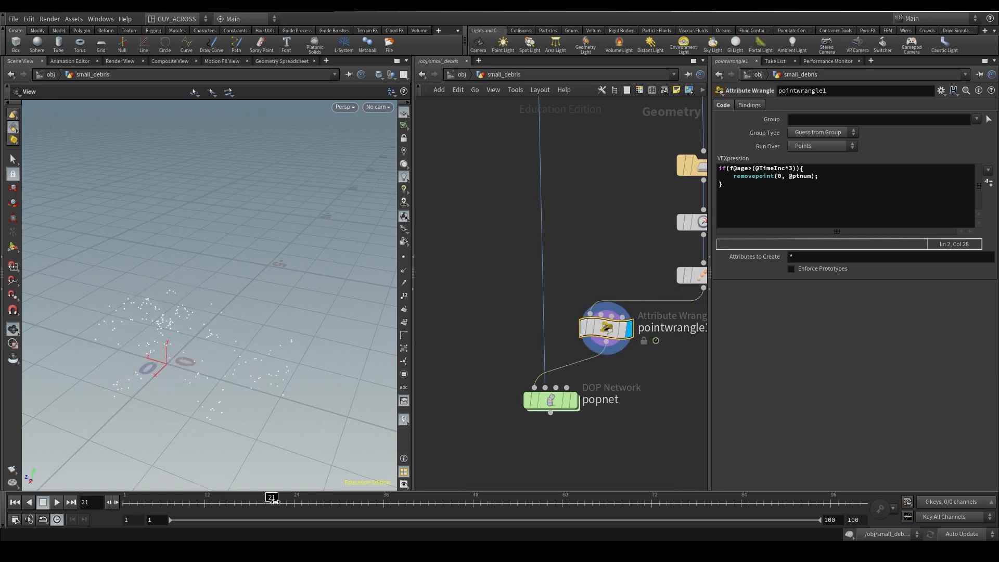
Look inside the popnet particle network, then return up to small_debris
double_click(552, 399)
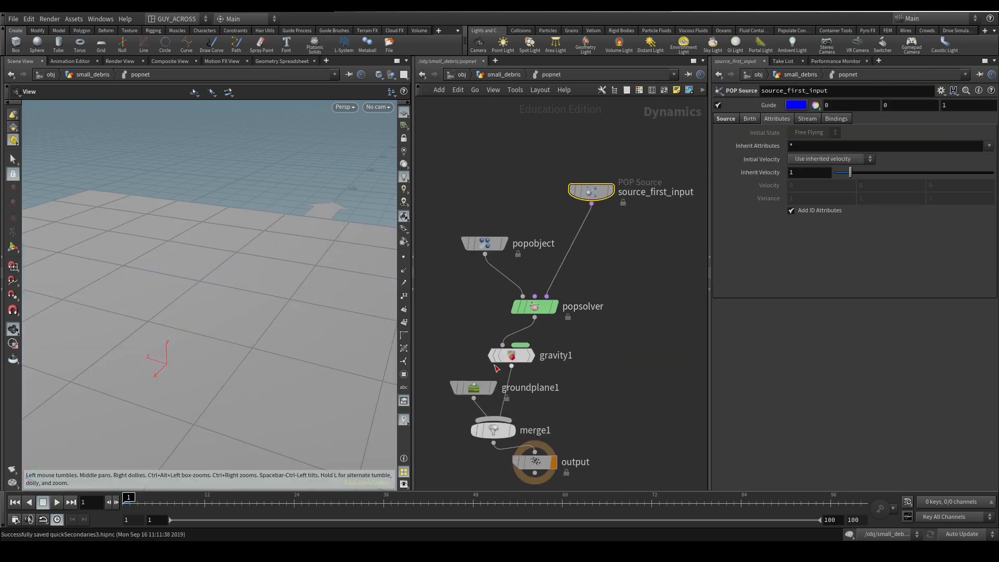
click(57, 501)
text(repl)
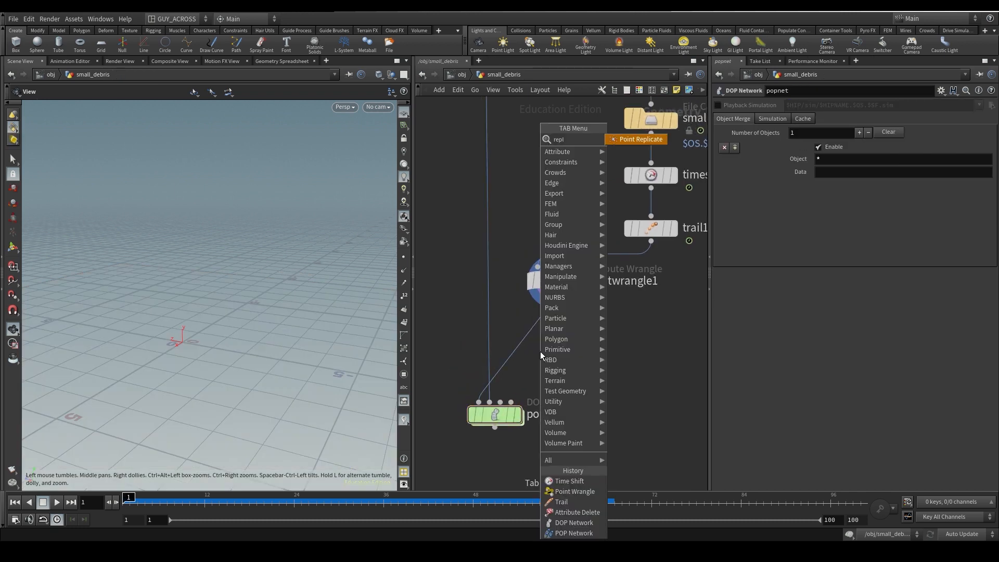
Place a Point Replicate after the wrangle, display it, and review its quantity, shape, noise and attribute settings
click(640, 138)
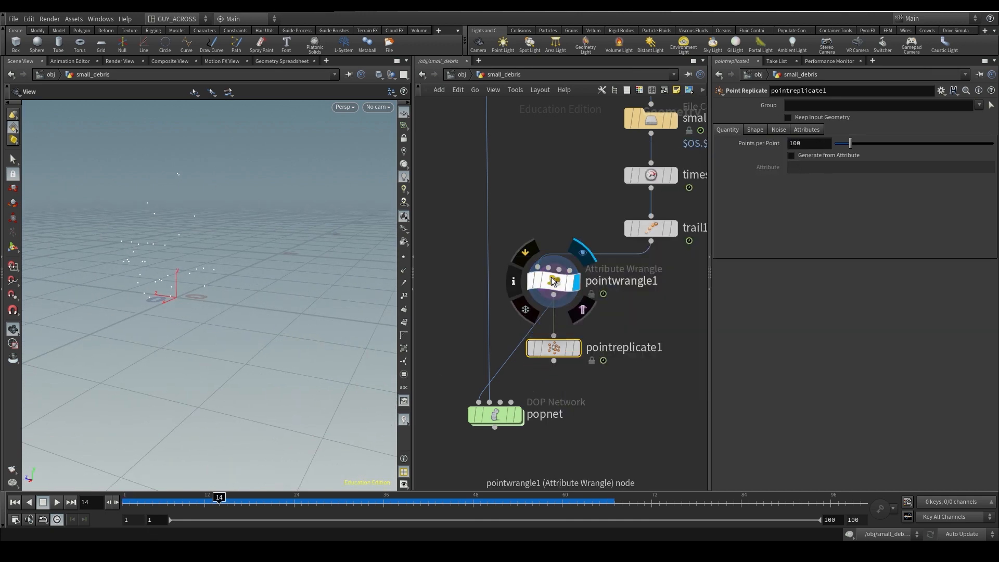
click(755, 129)
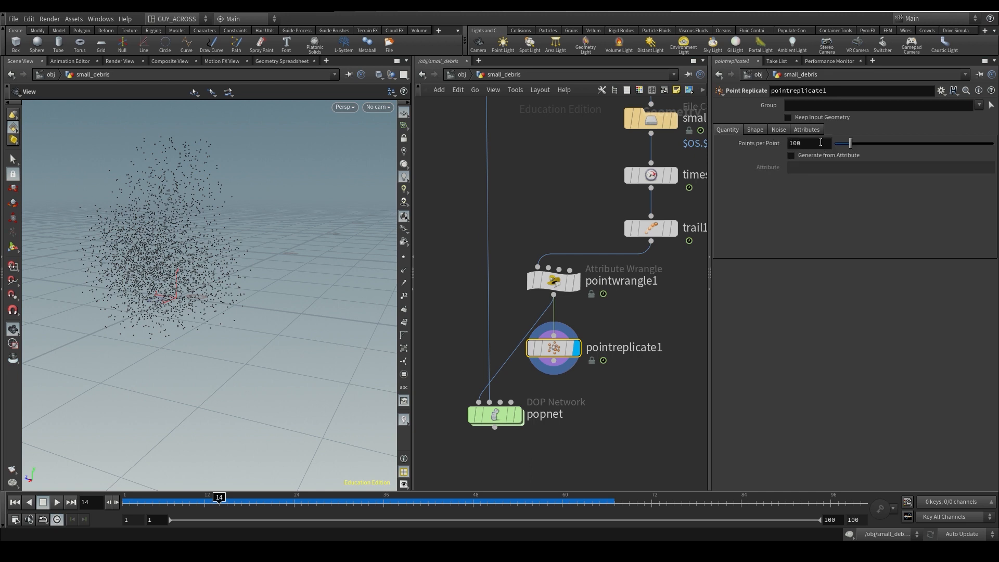
click(755, 129)
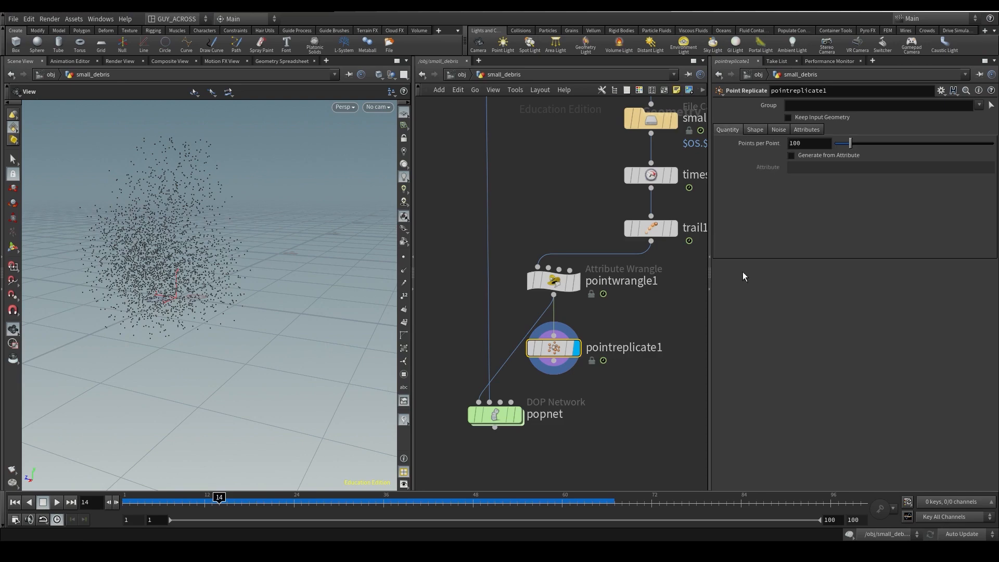
click(755, 129)
text(0.1)
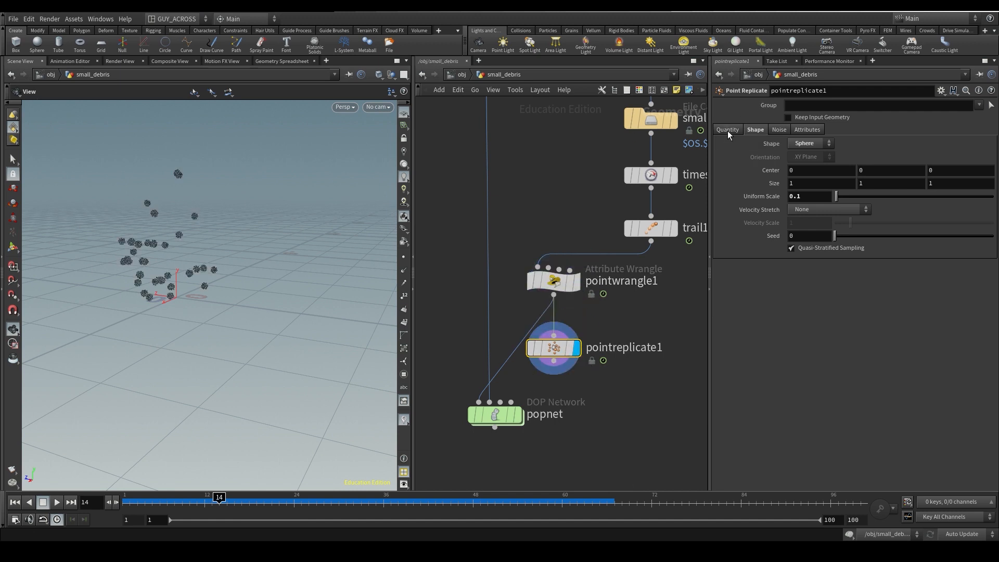
click(728, 129)
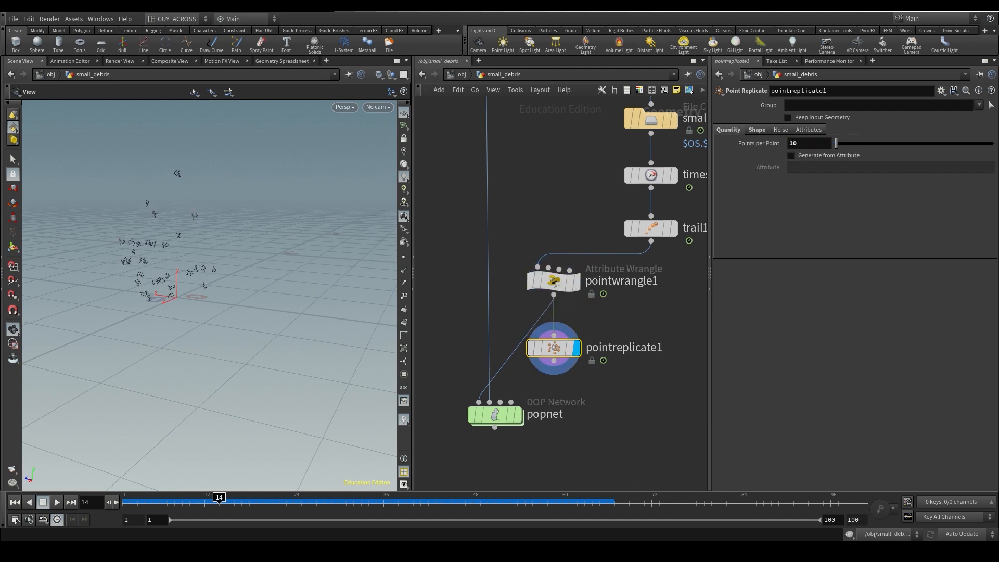
click(782, 130)
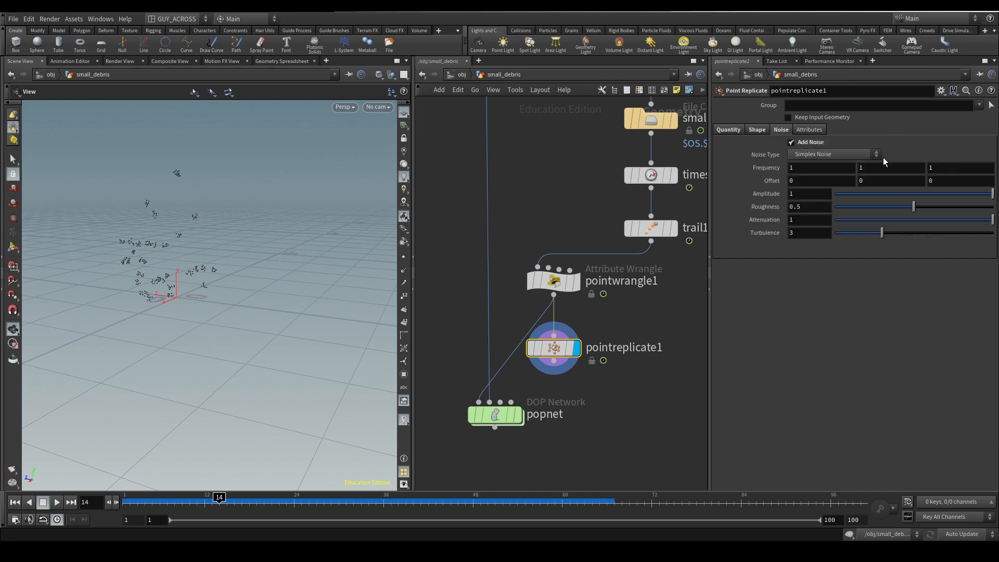
click(809, 129)
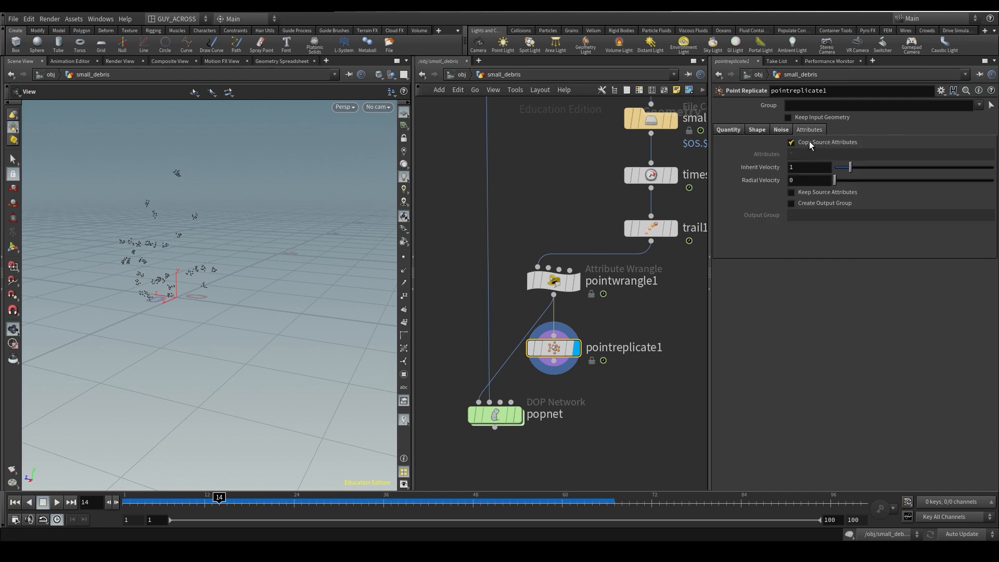
Raise the replicate's radial velocity to about 0.36 so the dust spreads outward more
drag(836, 180, 842, 181)
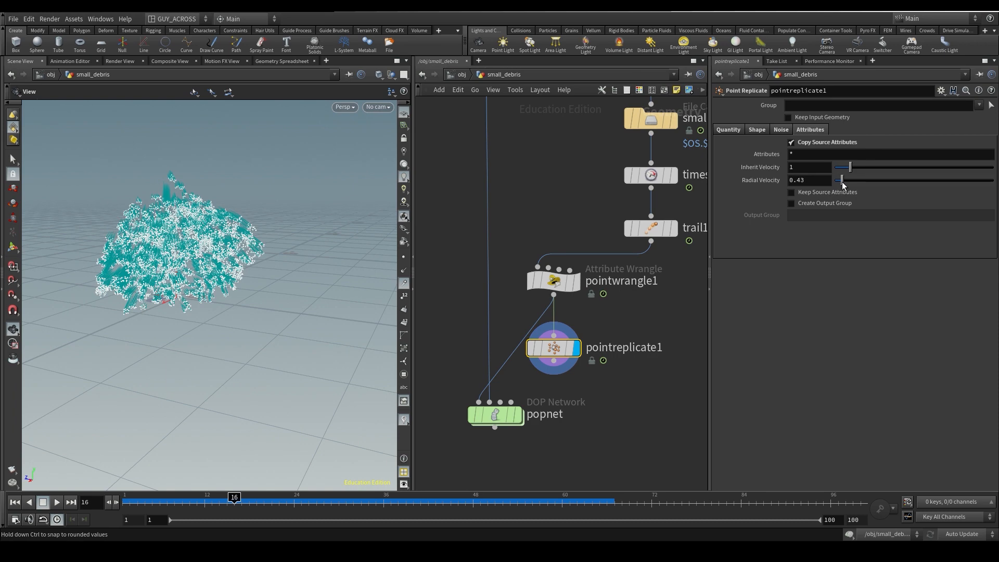
drag(841, 180, 844, 180)
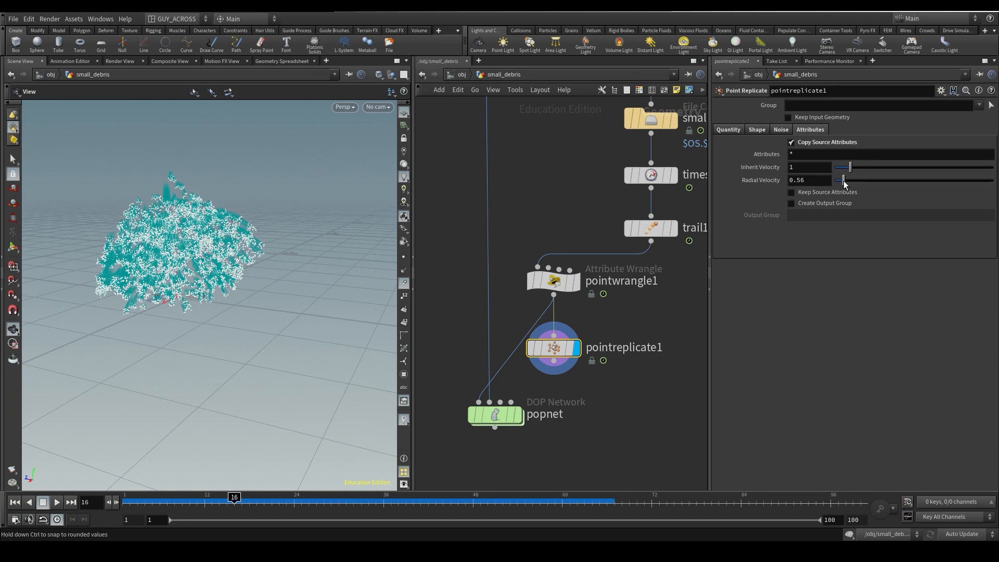
mouse_move(259, 214)
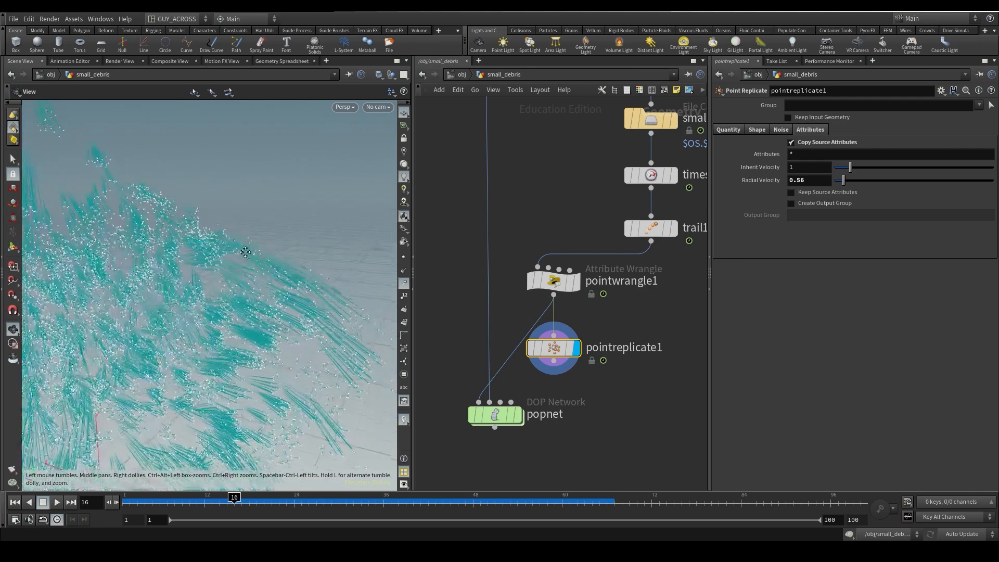
drag(851, 180, 840, 180)
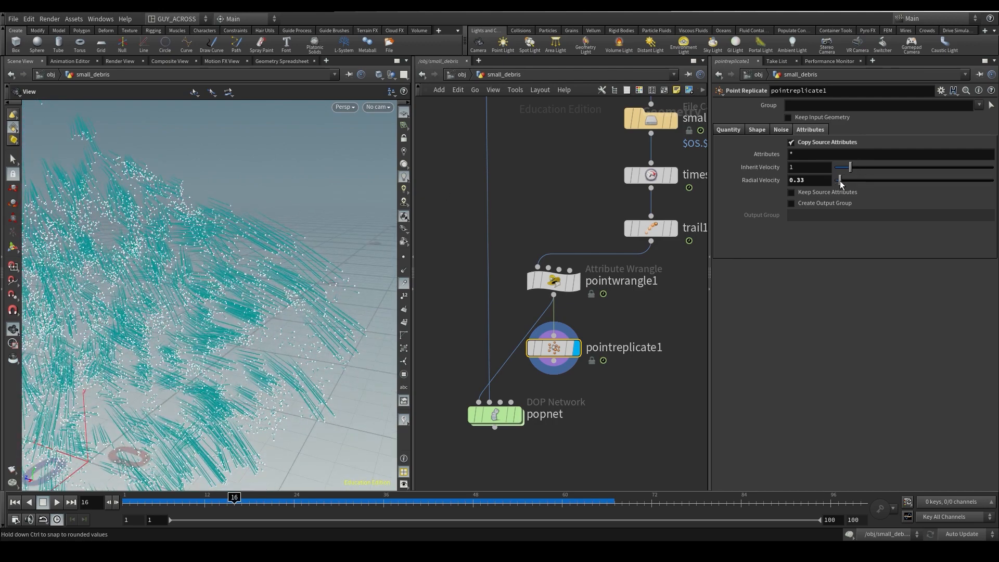
drag(840, 180, 853, 180)
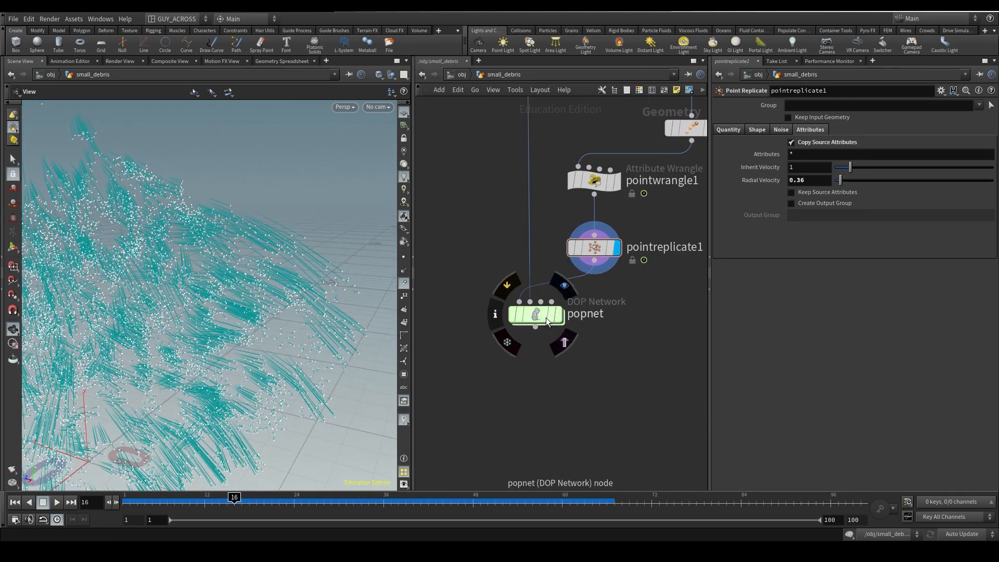
double_click(535, 313)
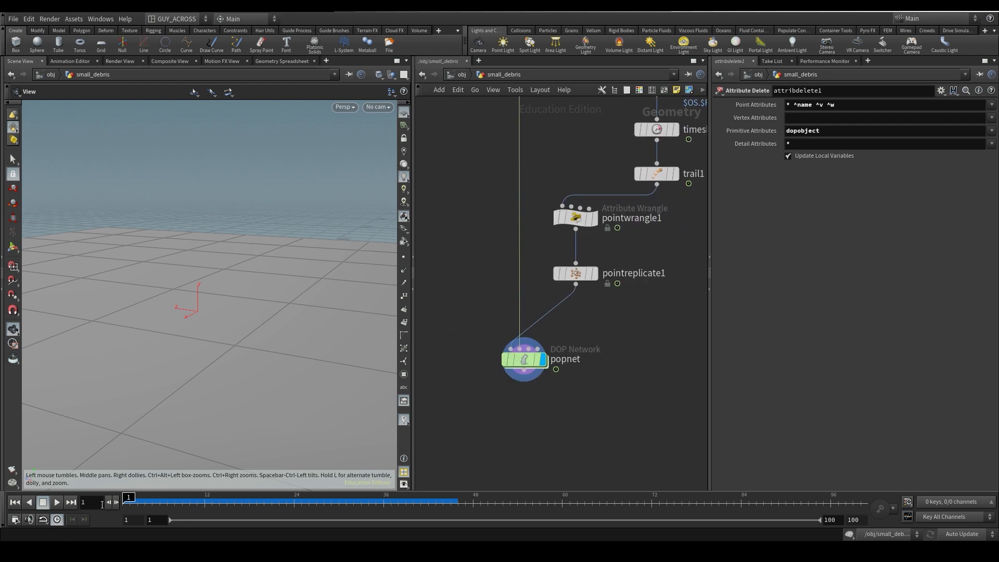
Select the popnet DOP network and dive inside it
click(523, 360)
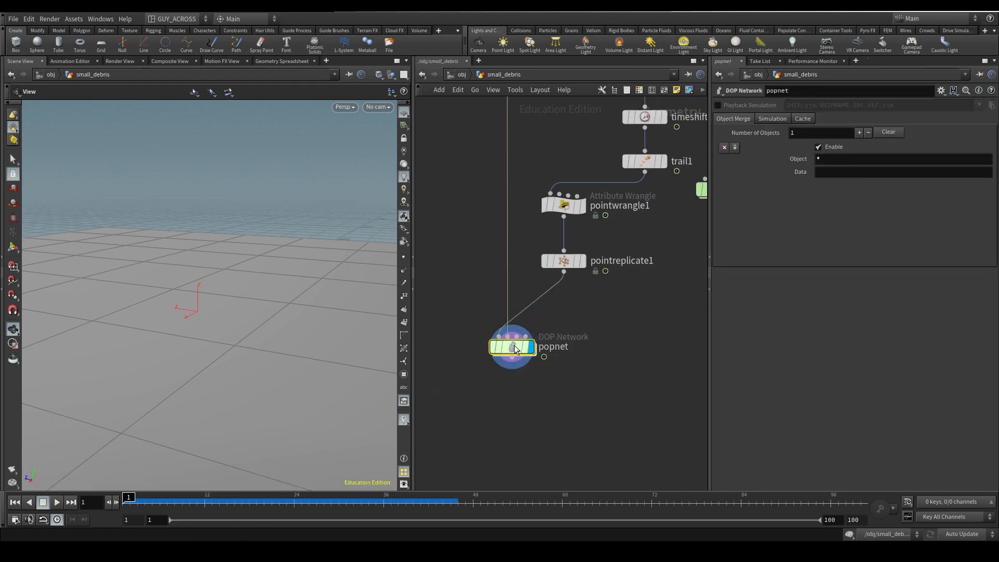
double_click(512, 346)
text(`opinputpath("../)
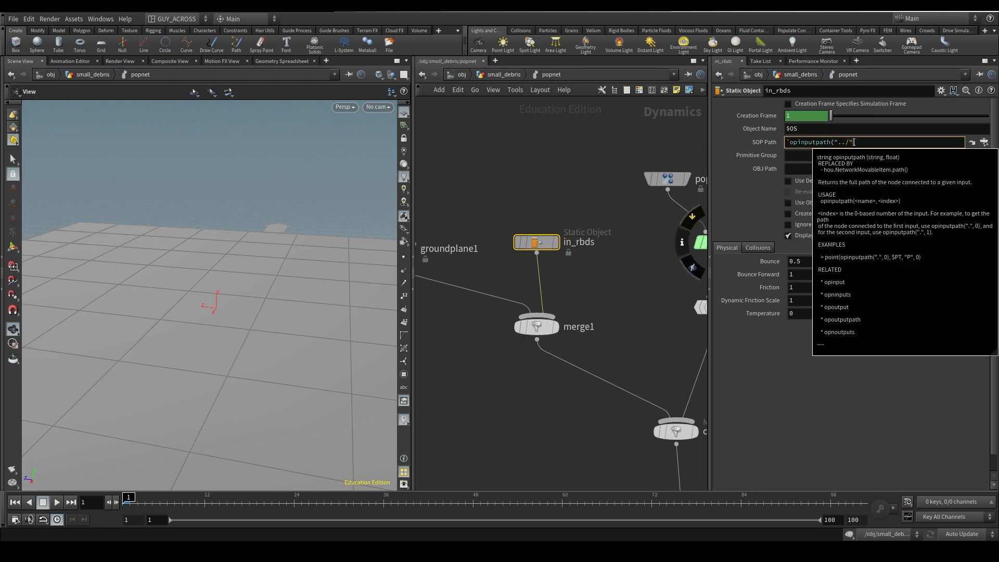
Set in_rbds SOP Path to opinputpath("../",1) so it reads the network's second input
text(,1)`)
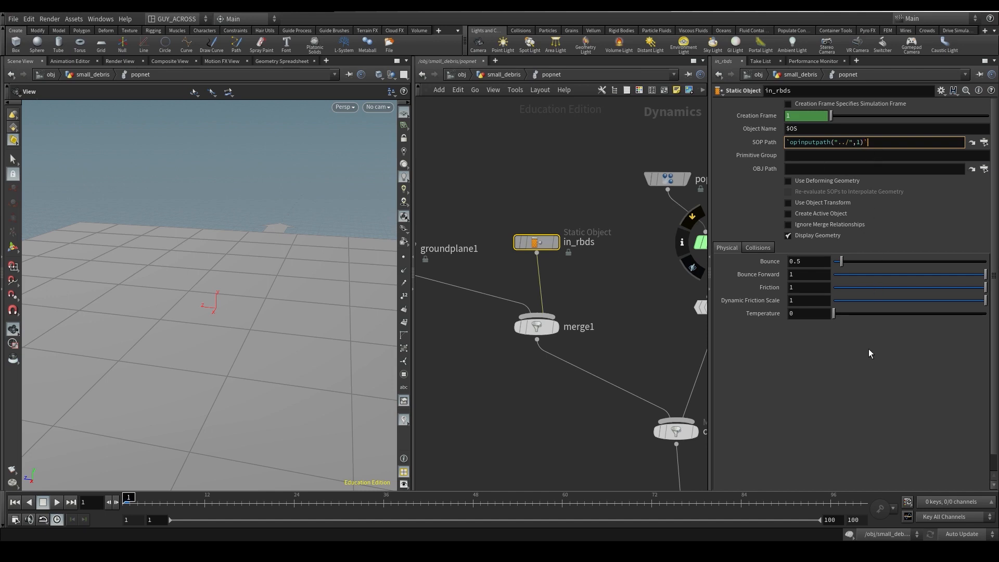
click(788, 180)
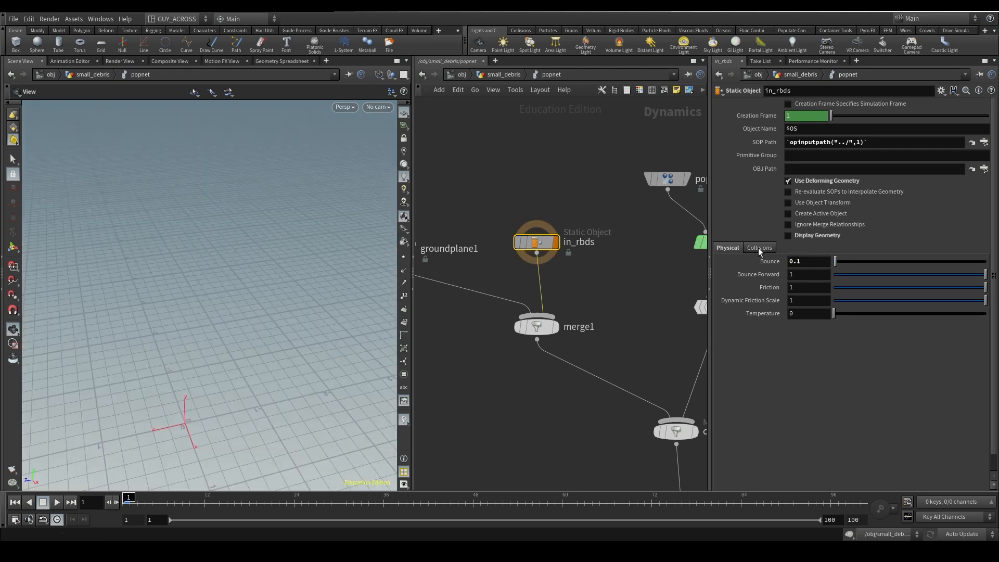
Make in_rbds Bullet collisions build a convex hull per connected piece, then play to review the hits
click(759, 248)
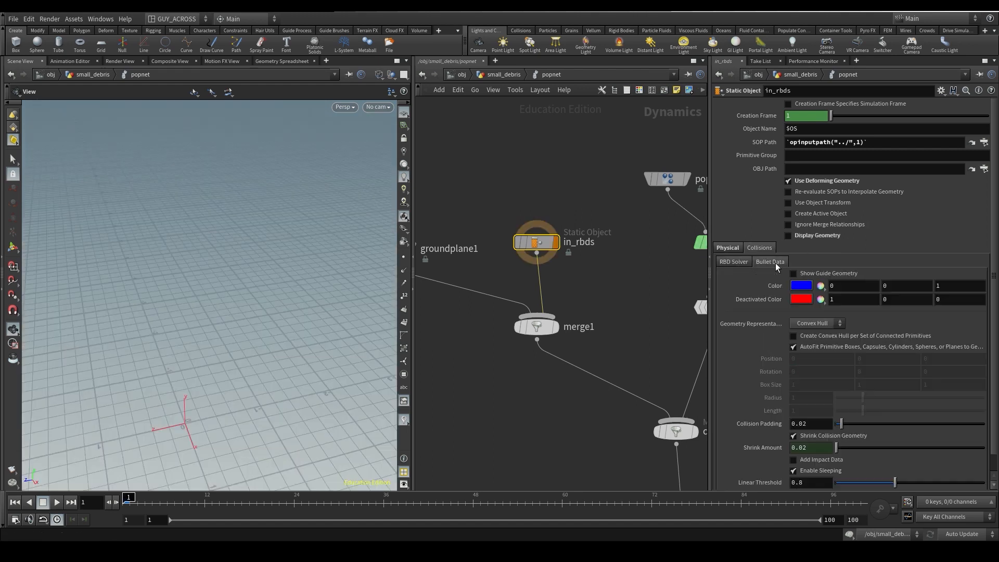
click(770, 262)
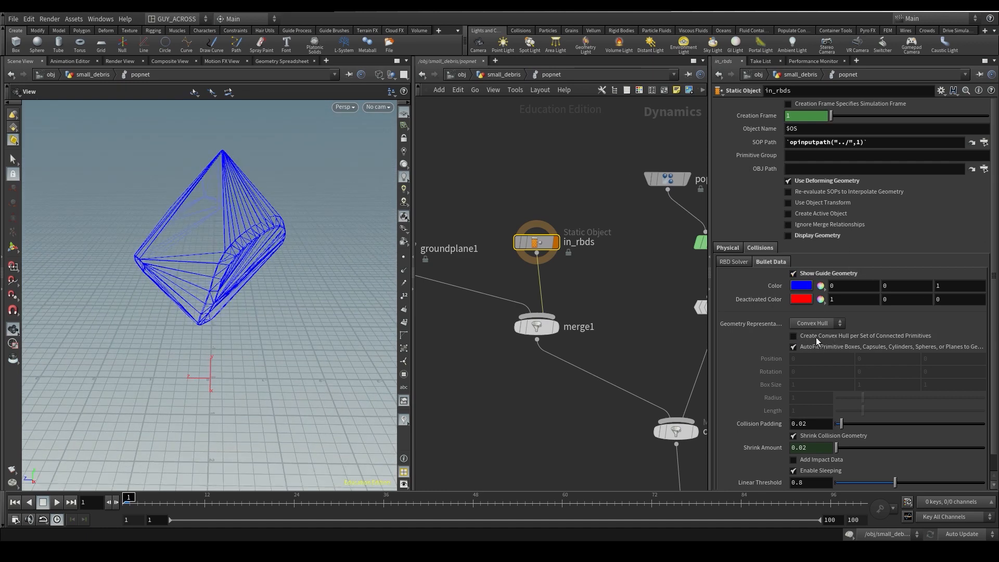
click(793, 336)
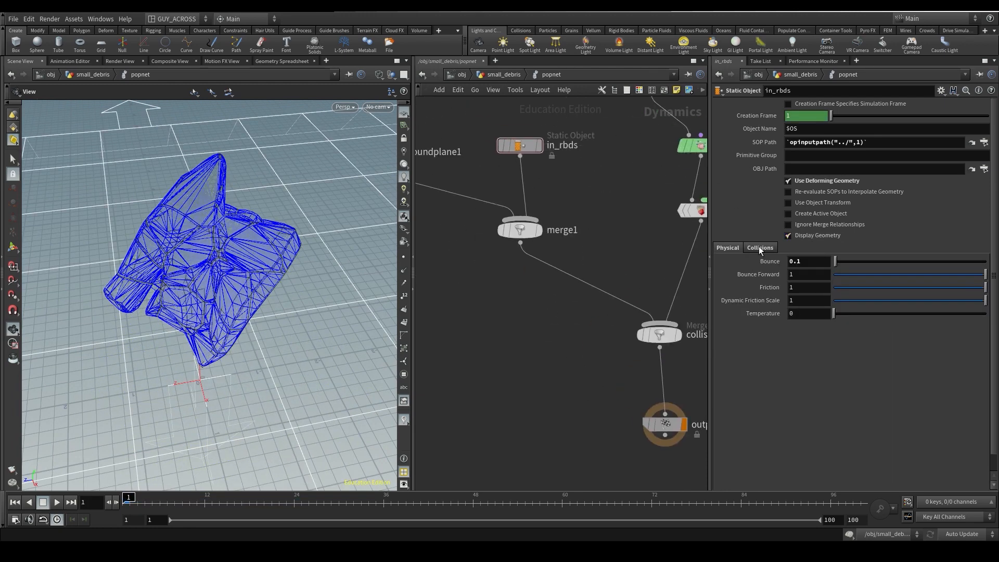
click(760, 247)
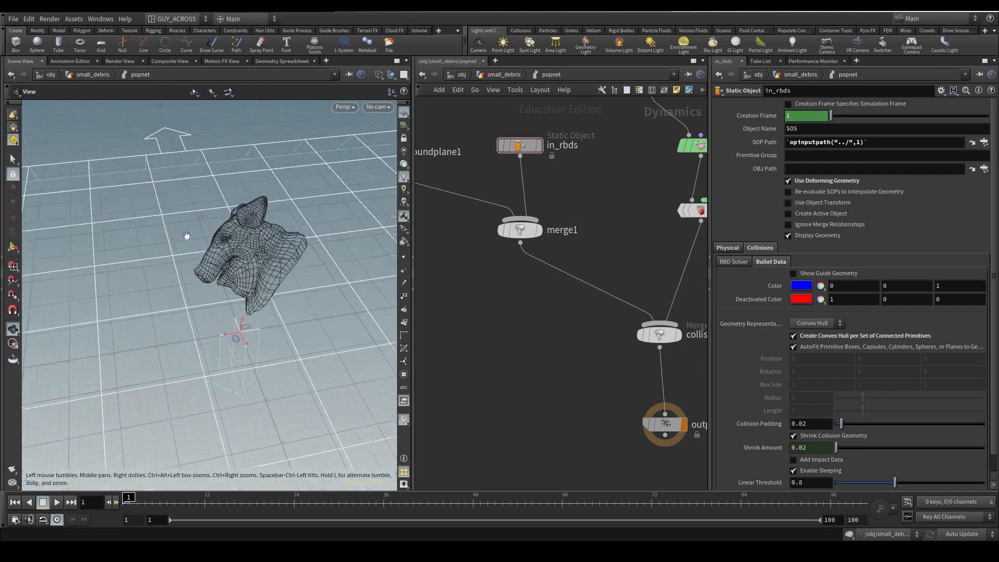
click(56, 502)
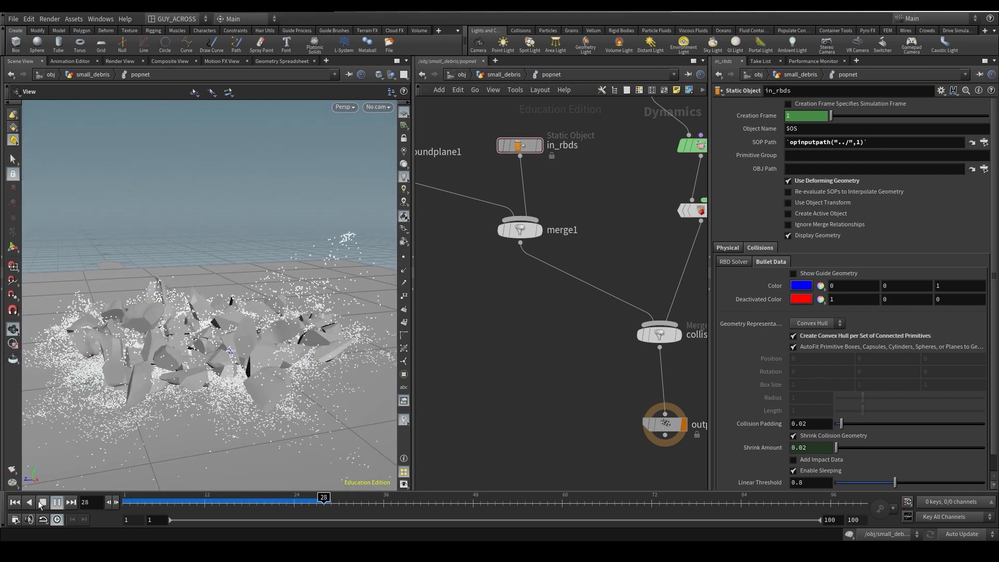
Stop playback and add an Attribute VOP after popnet in small_debris
click(56, 502)
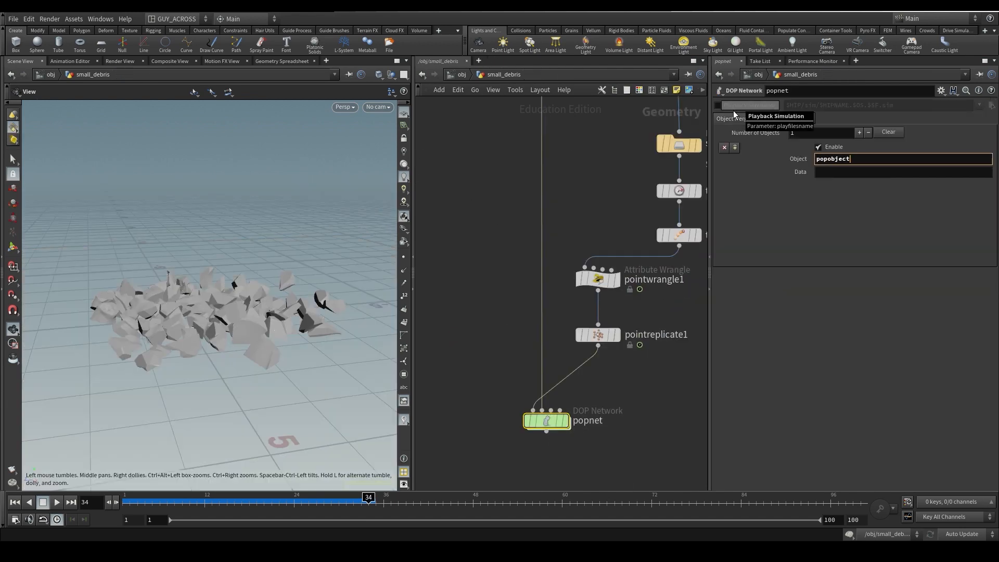
click(56, 502)
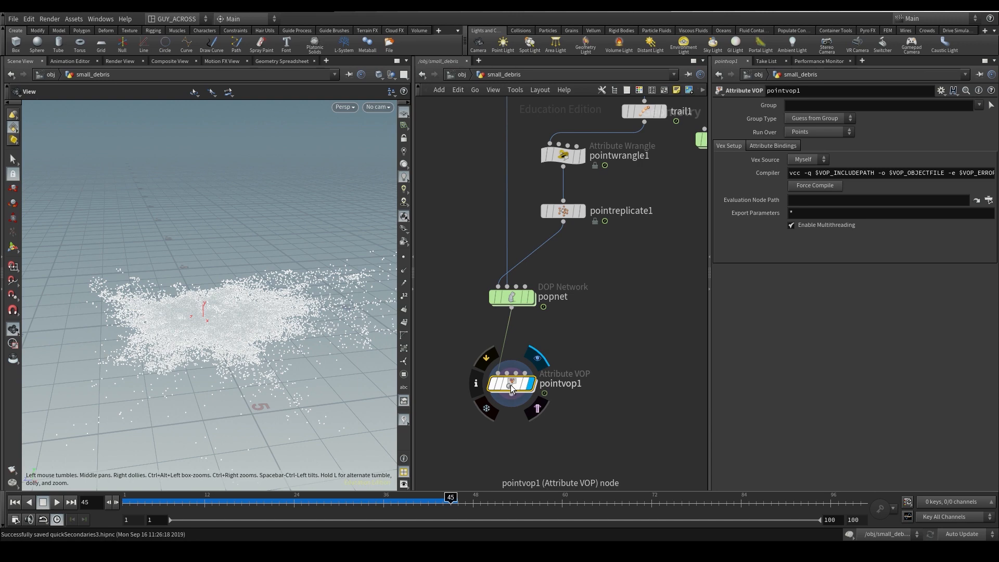
Name the VOP colour_noise and place an Anti-Aliased Noise and a Bind node inside it
text(color)
text(noise)
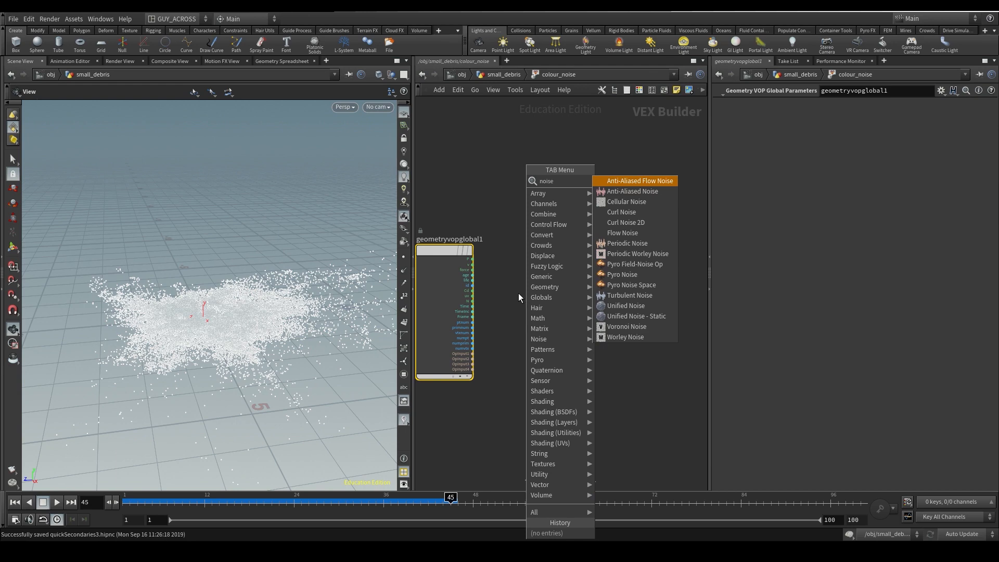
click(632, 192)
text(bin)
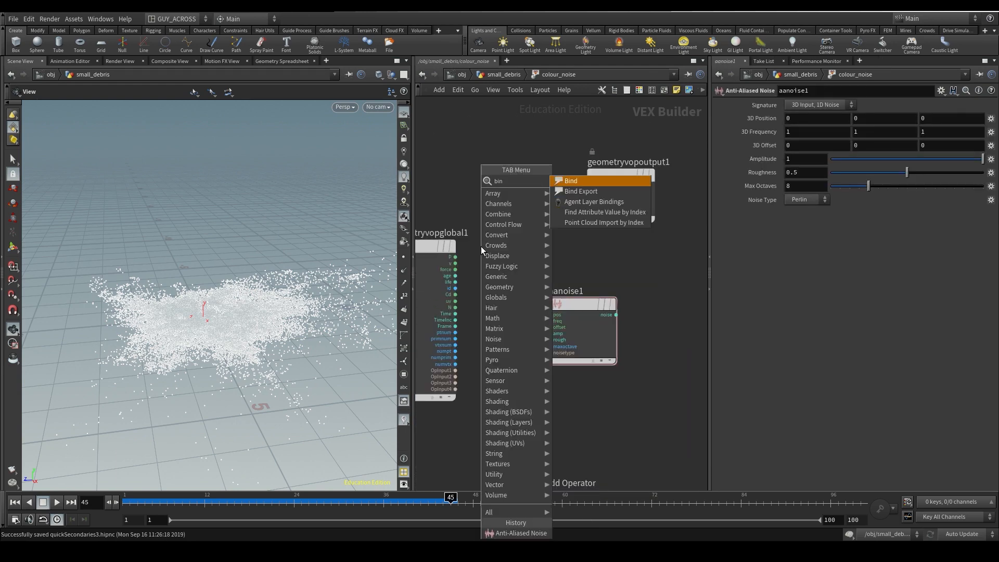
click(572, 180)
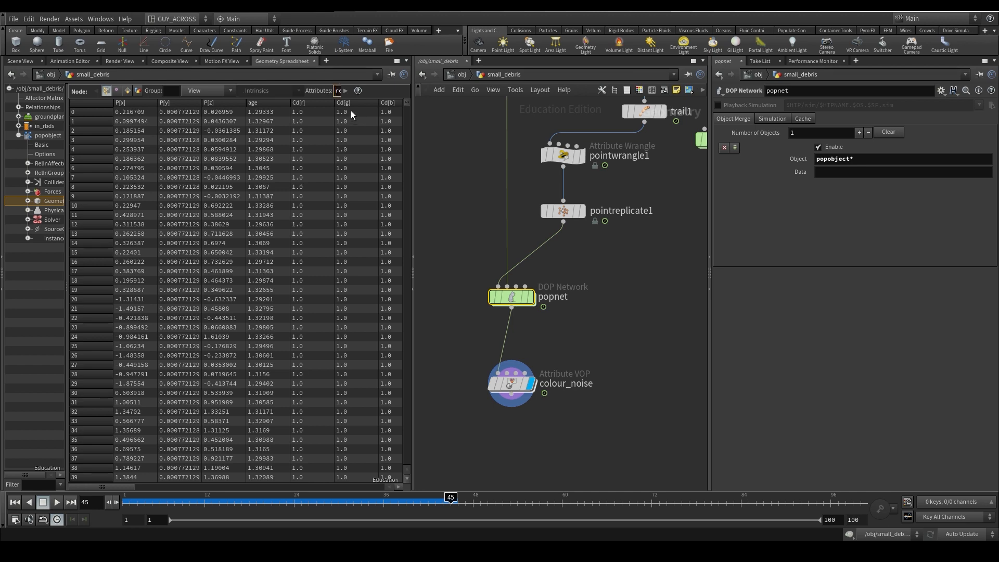
Check the rest attribute in the Geometry Spreadsheet, then dive into colour_noise to set the Bind to rest
drag(451, 497, 443, 498)
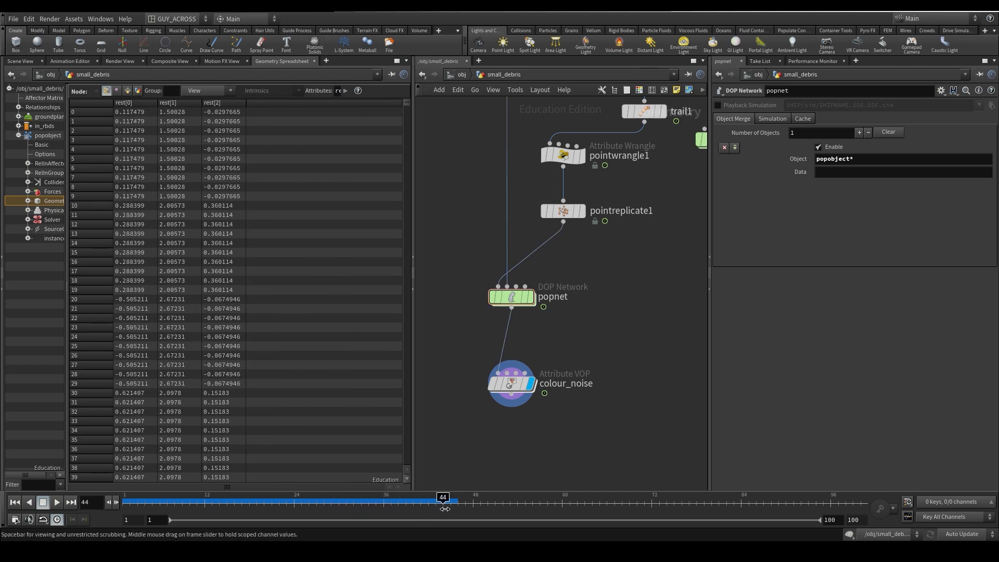
click(56, 502)
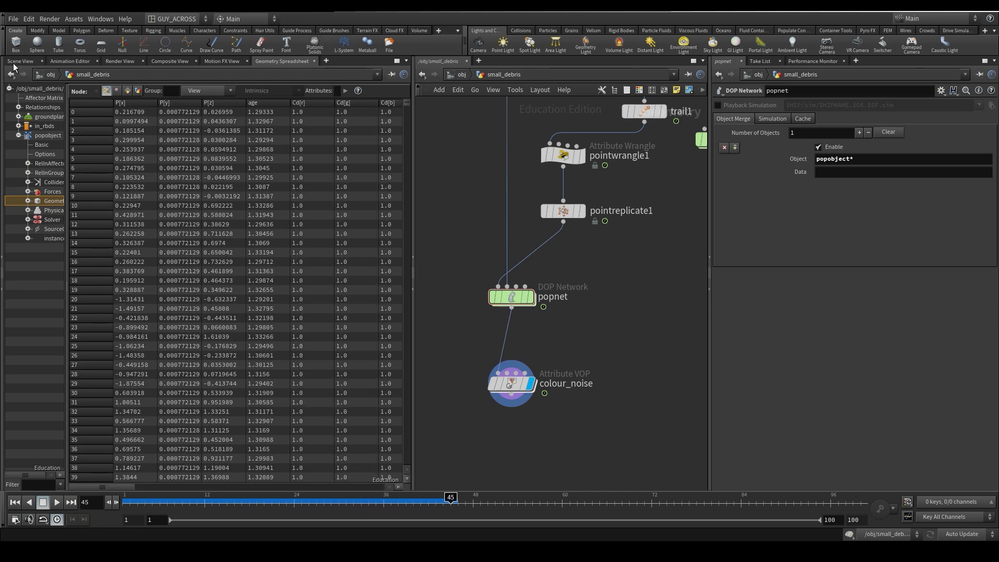
double_click(511, 383)
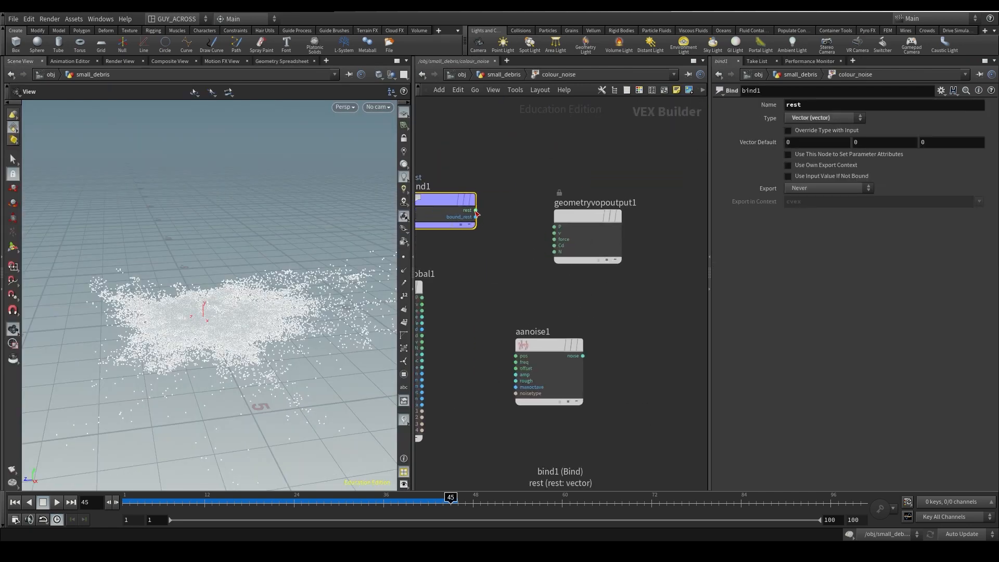
Wire rest into the noise position and promote the noise inputs to parameters, returning up afterwards
drag(475, 211, 517, 356)
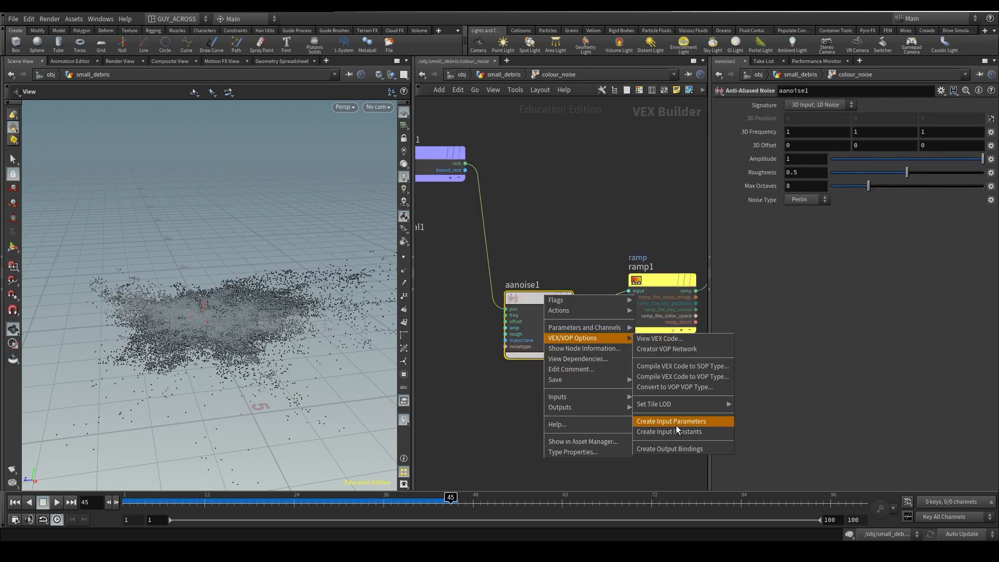
click(671, 421)
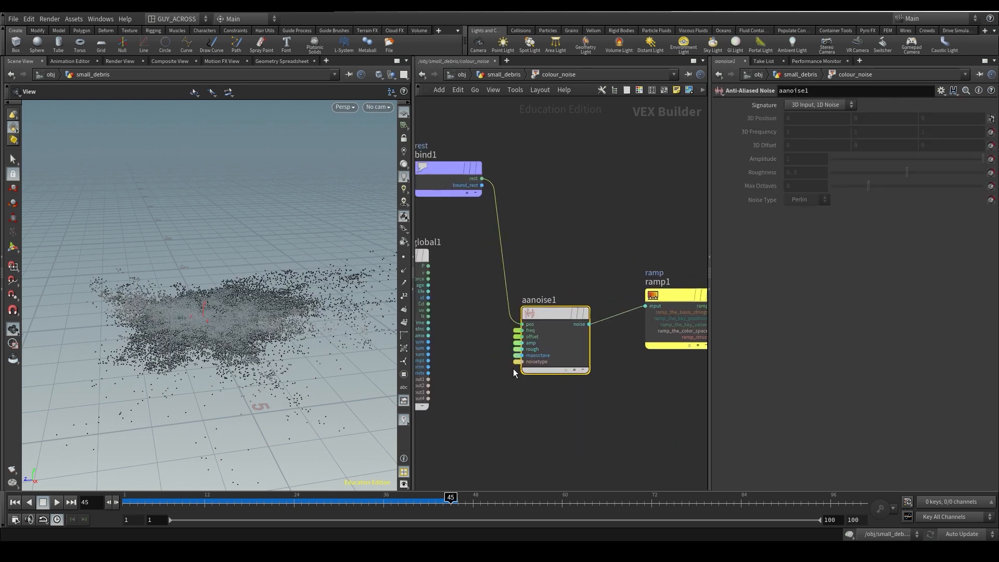
click(941, 90)
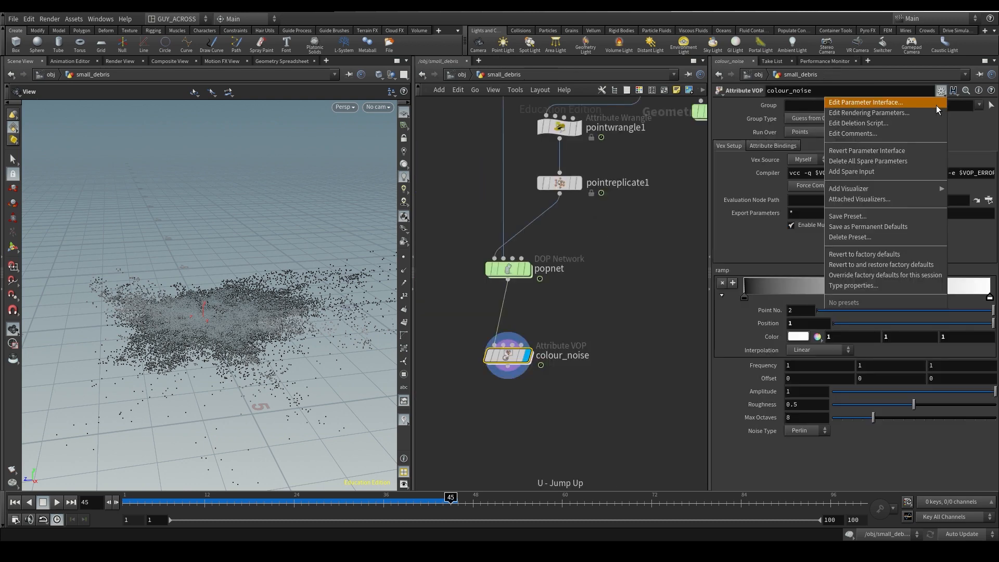
Edit colour_noise's parameter interface to leave just the ramp and a Noise folder
click(865, 102)
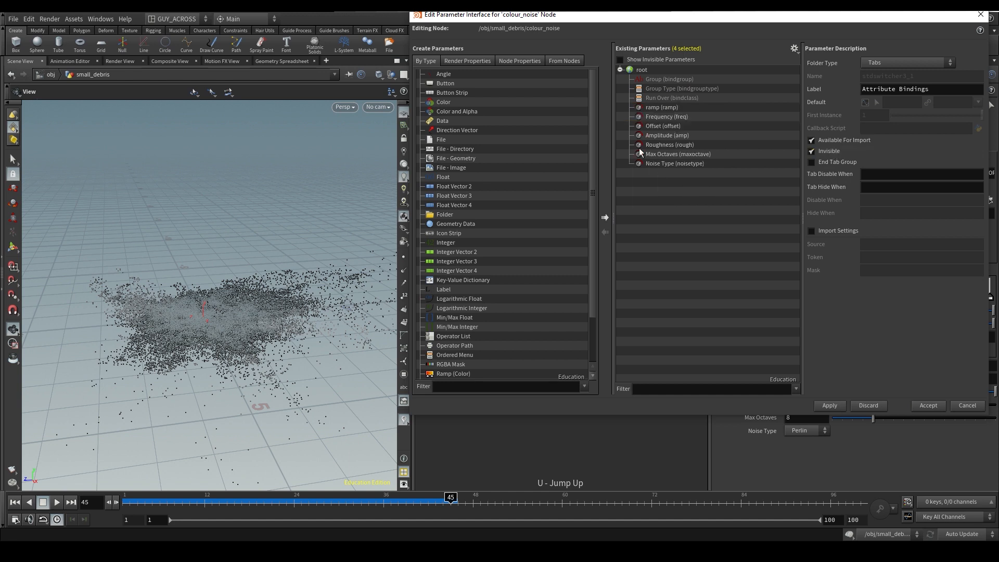
click(667, 115)
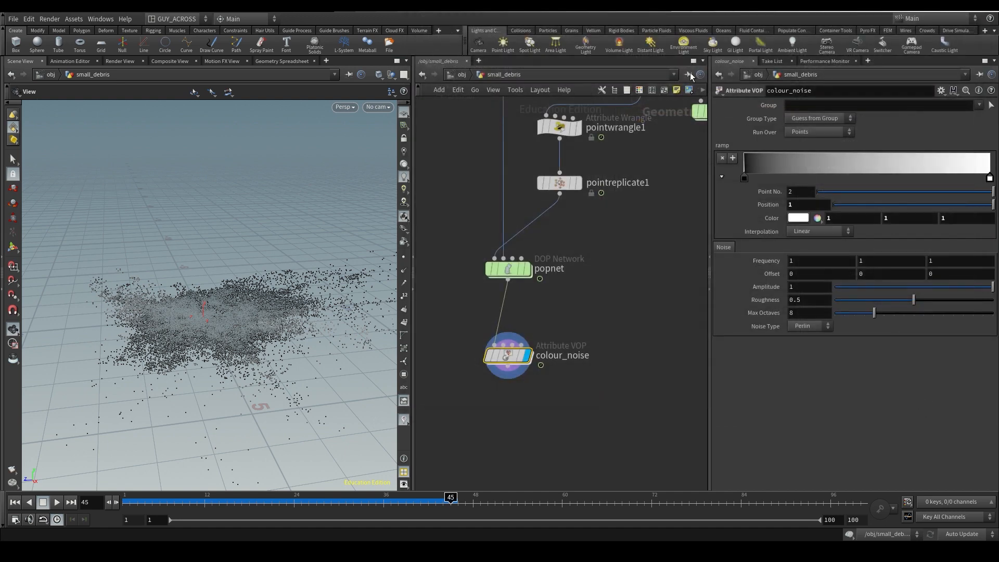
Reshape the colour ramp keys and raise the noise amplitude to 4
drag(451, 498, 226, 497)
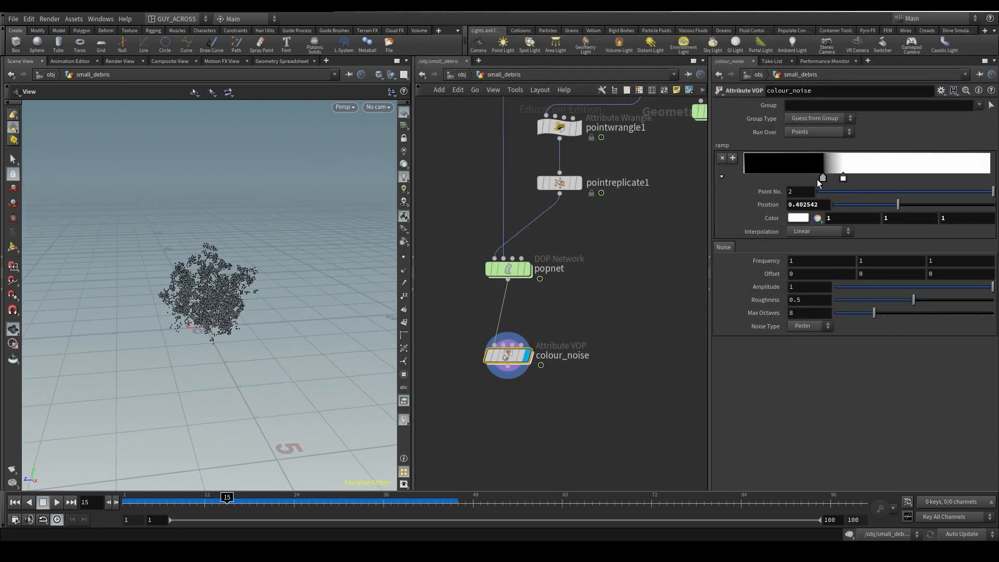
drag(824, 178, 771, 178)
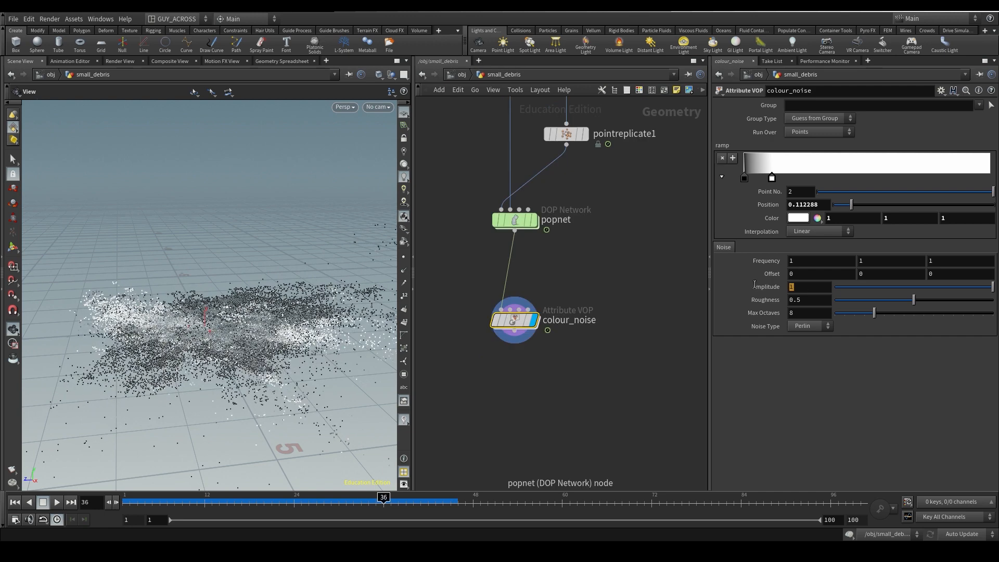
text(4)
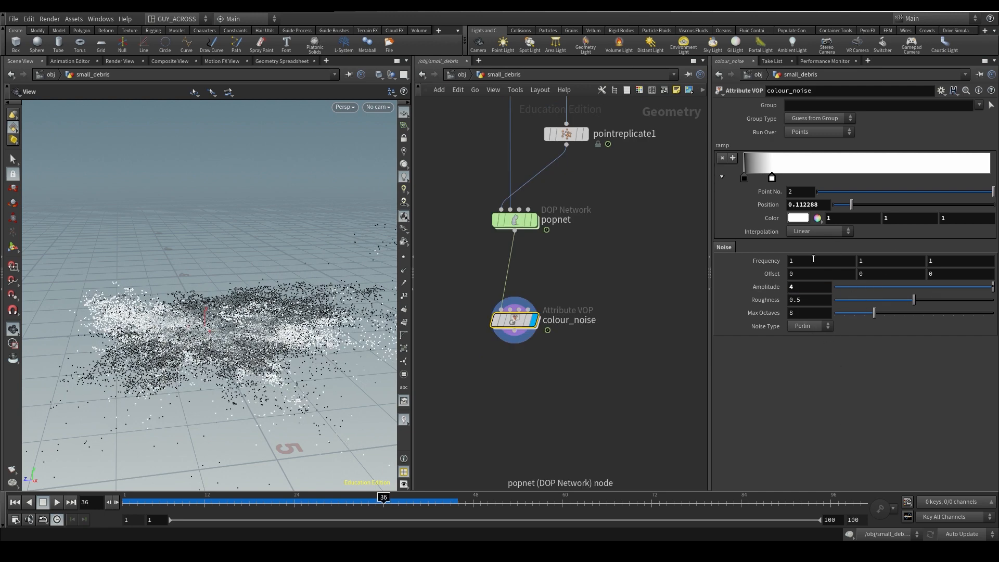
Recolour the two ramp points to an orange-brown and a lighter brown
click(799, 217)
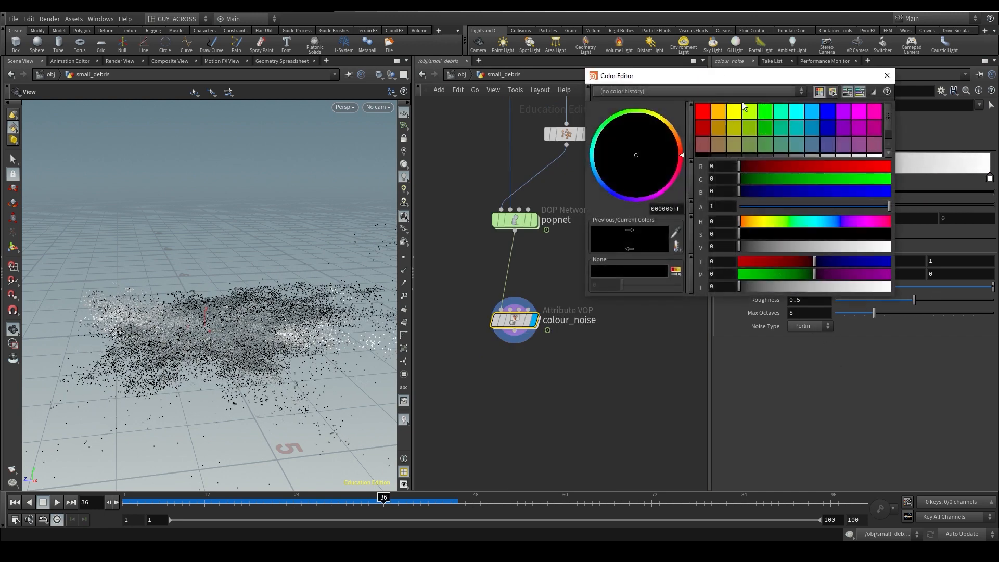
click(660, 131)
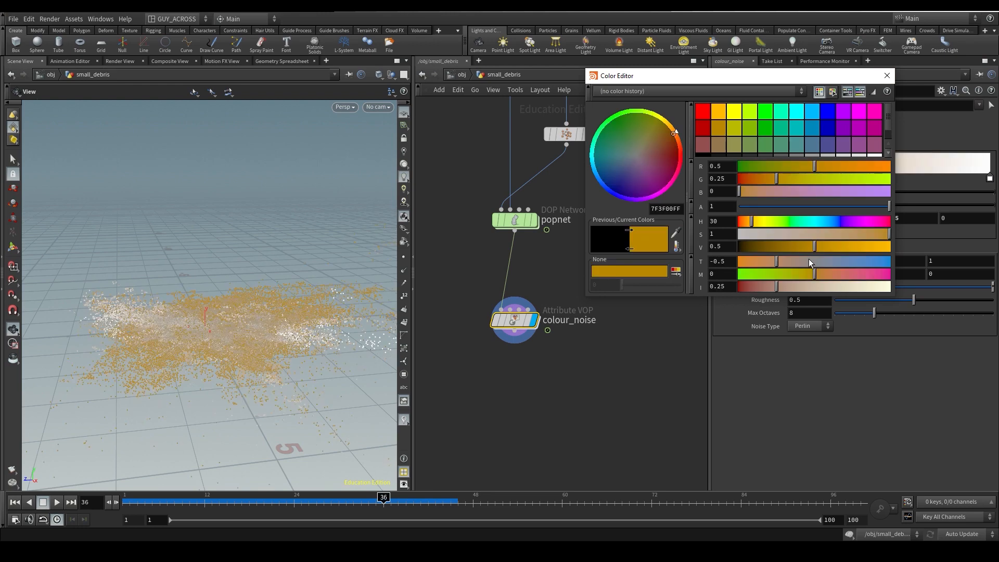
click(886, 75)
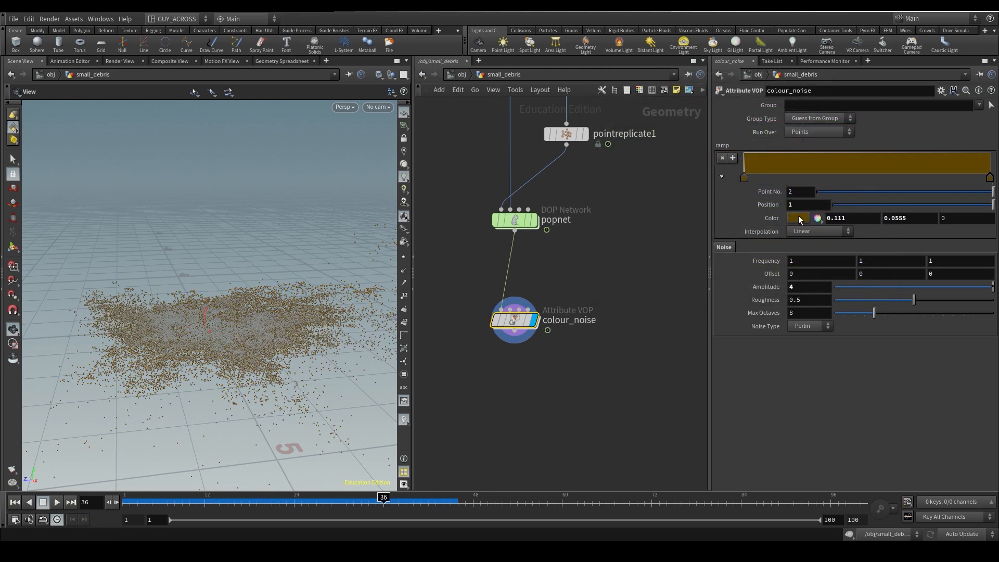
click(798, 218)
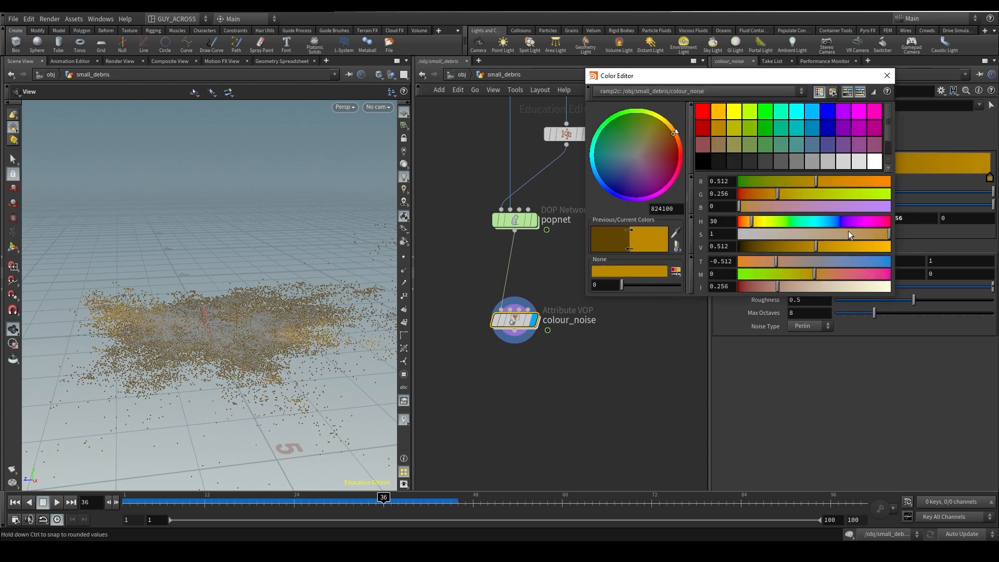
click(887, 75)
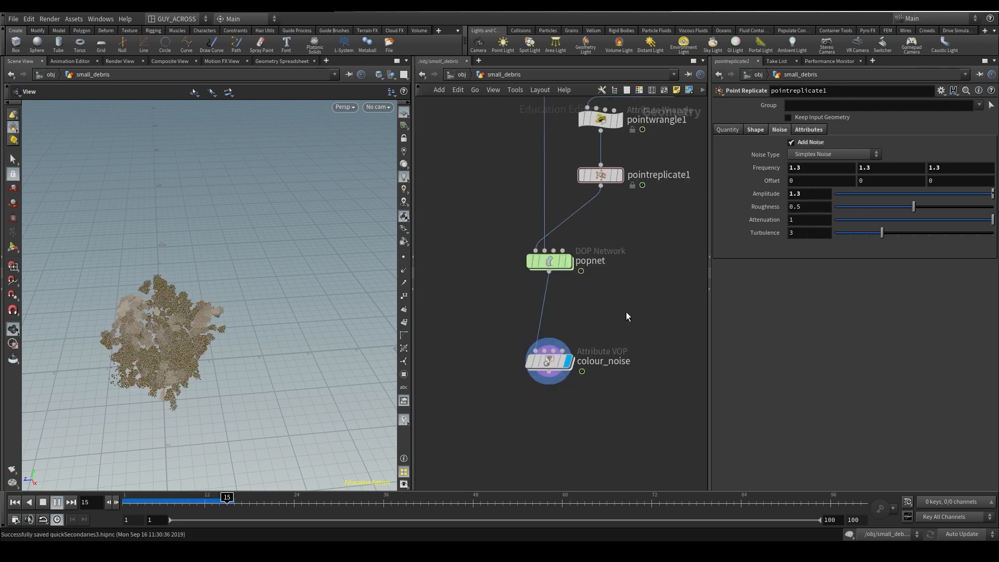
Rewind the playbar to review the dust before adding Attribute Randomize
click(56, 502)
text(ran)
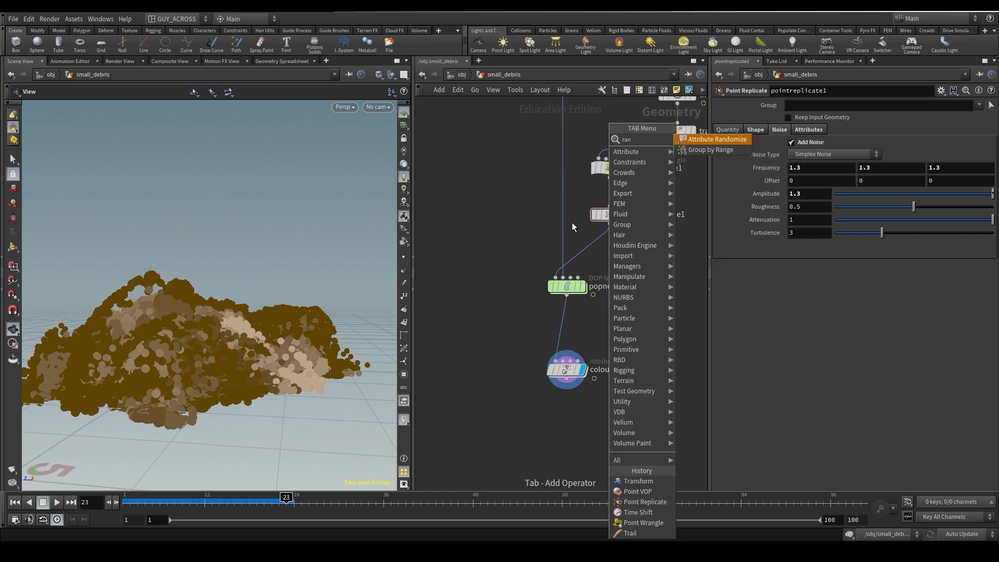
Add attribrandomize_pscale after pointreplicate1 with a Custom Ramp distribution and display it
click(716, 139)
text(pscale)
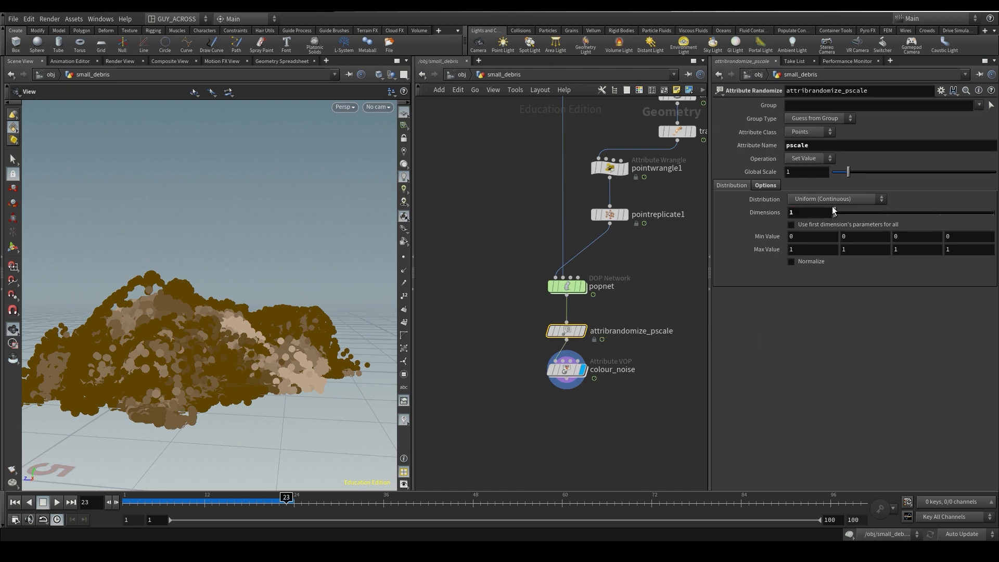
click(835, 199)
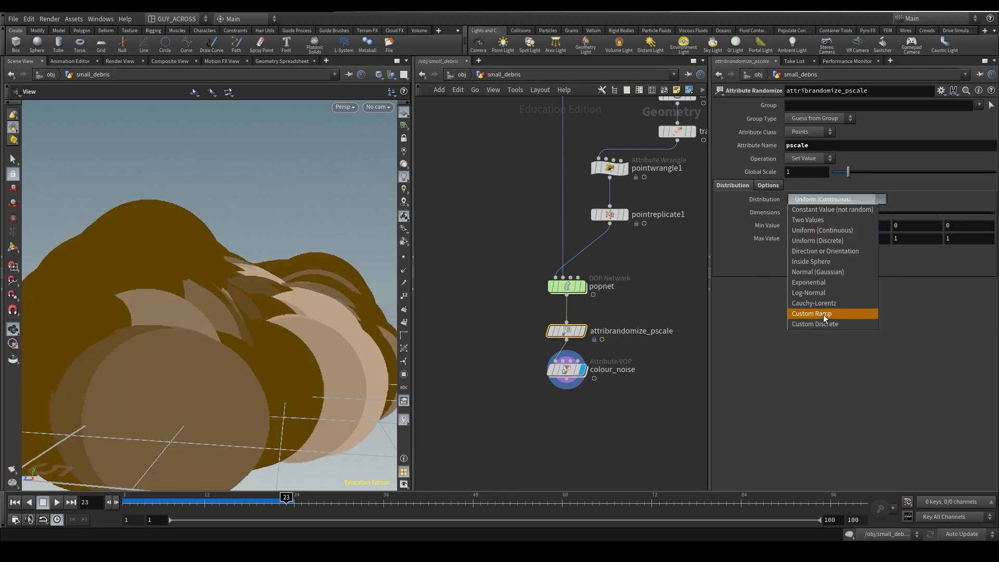
click(811, 313)
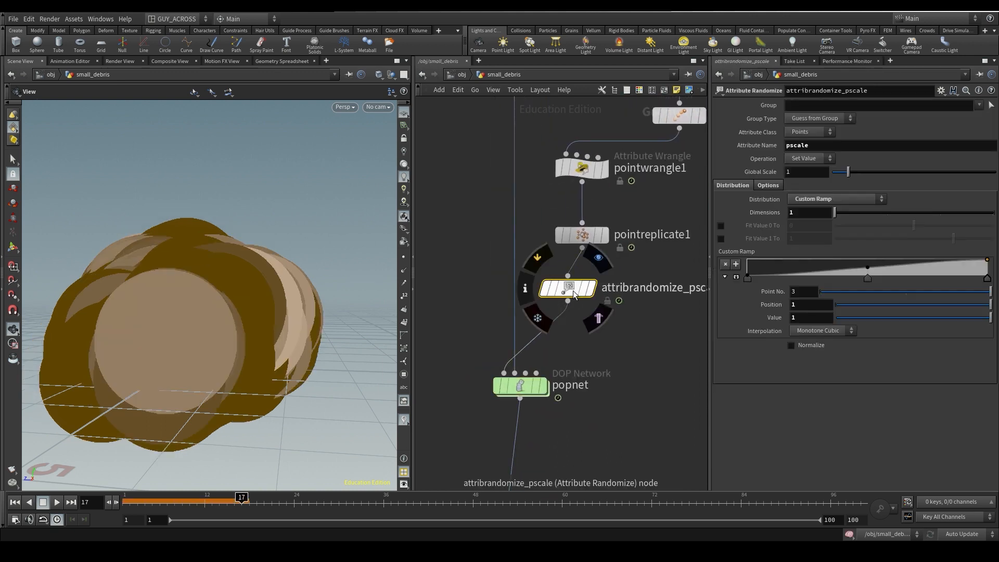
click(518, 385)
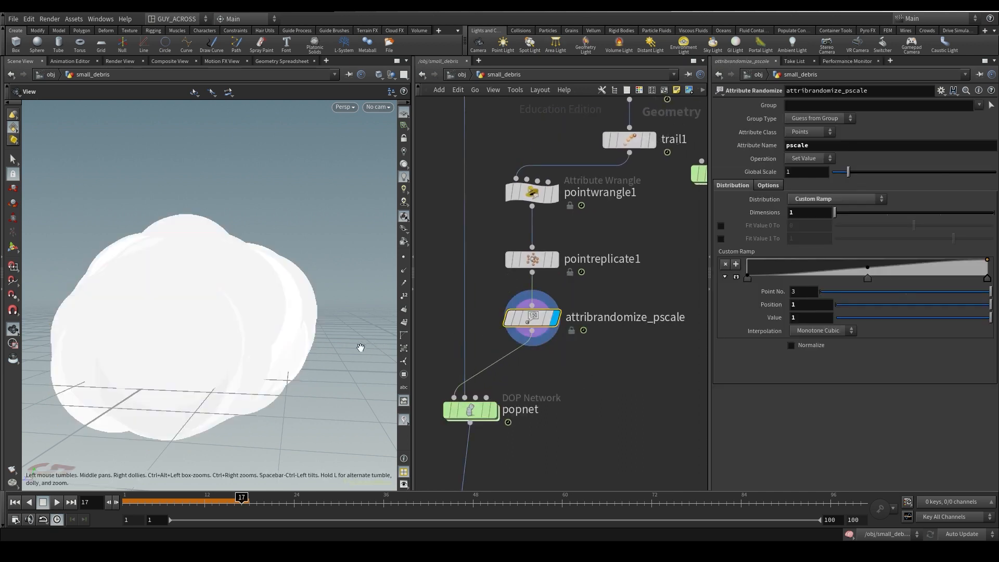
mouse_move(769, 178)
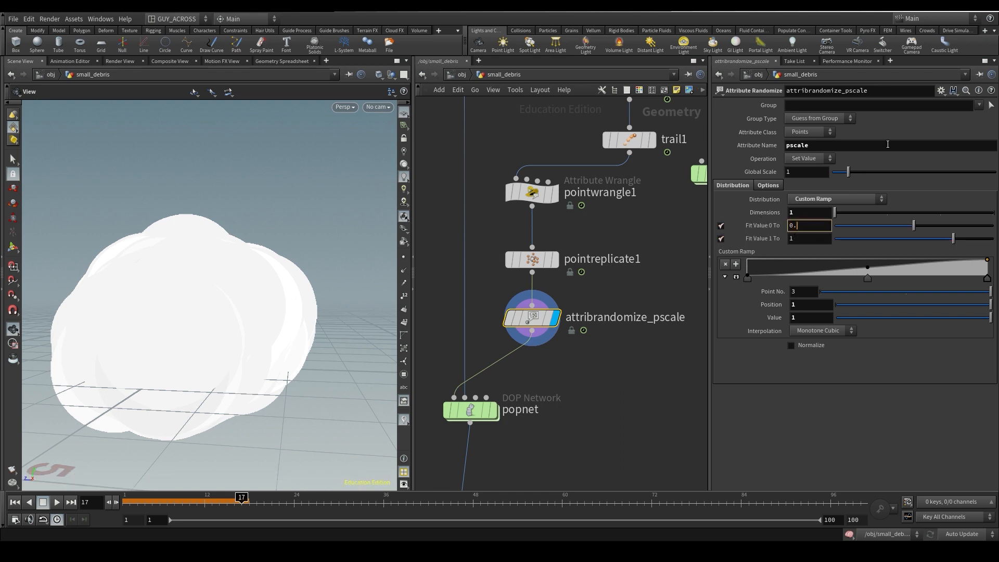
Fit pscale between 0.005 and 0.01, reshape the ramp and scrub frames to check sizes
text(0.1)
text(005)
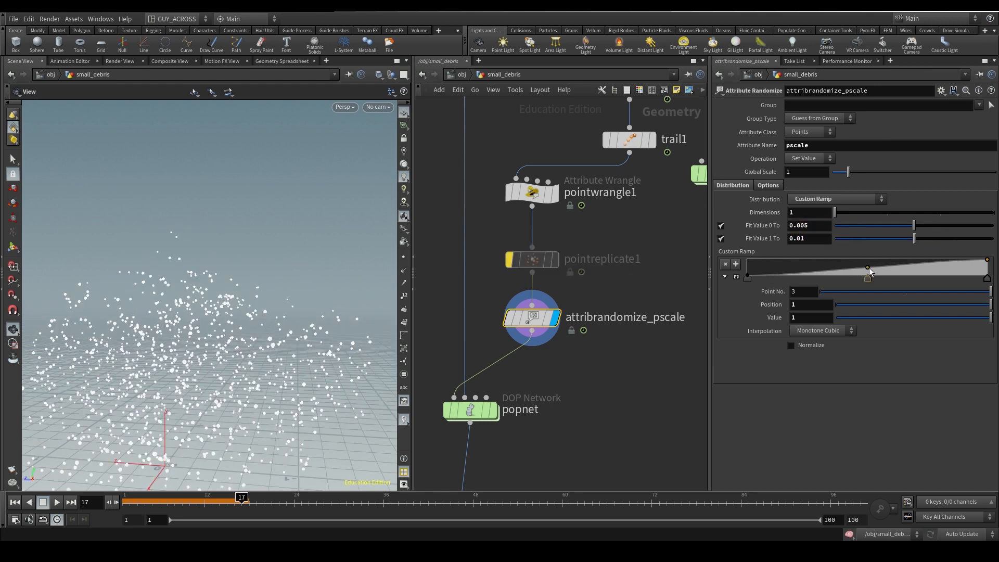
drag(868, 268, 851, 273)
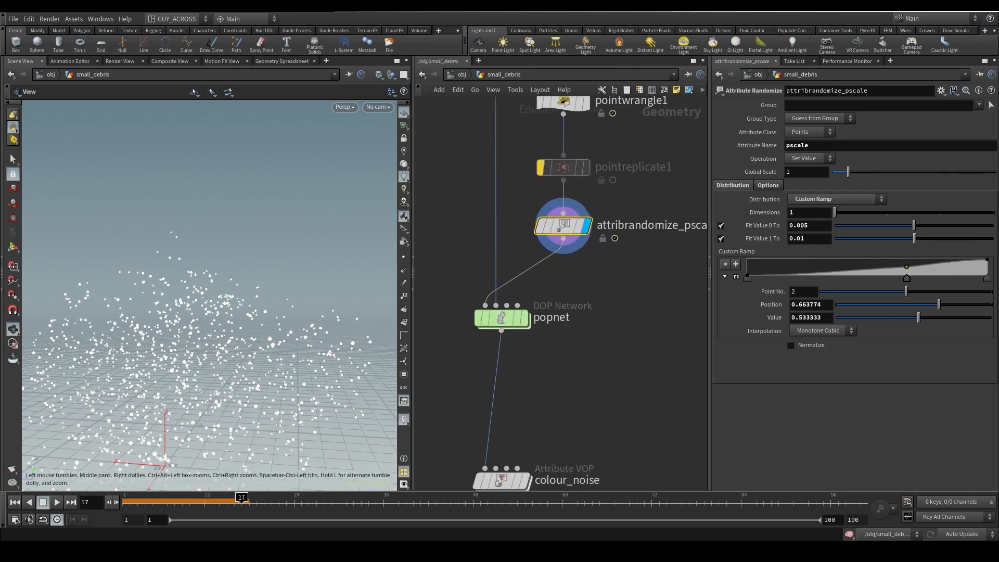
click(204, 497)
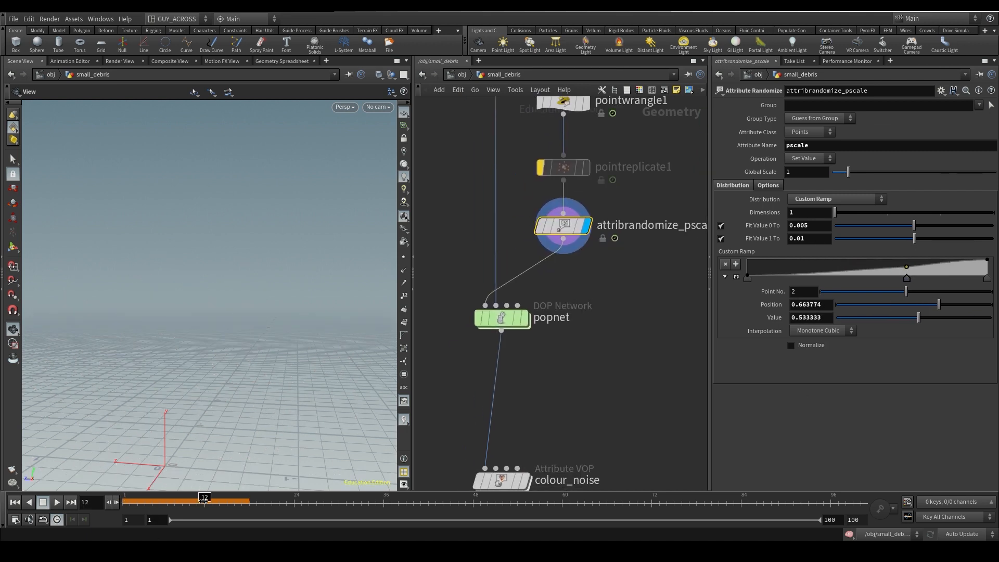
drag(204, 501, 262, 502)
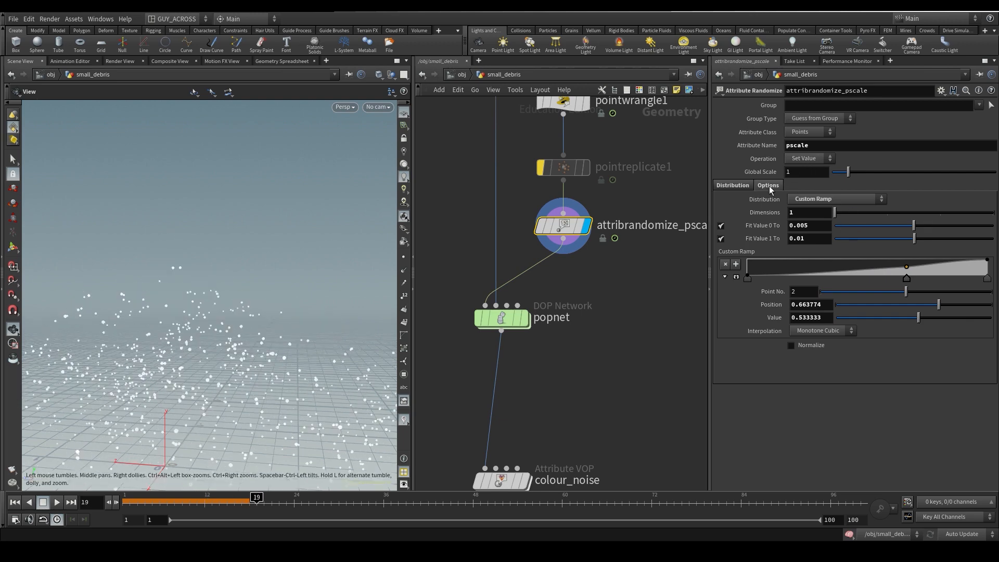
Seed the pscale randomization from the newId attribute in Options
click(768, 185)
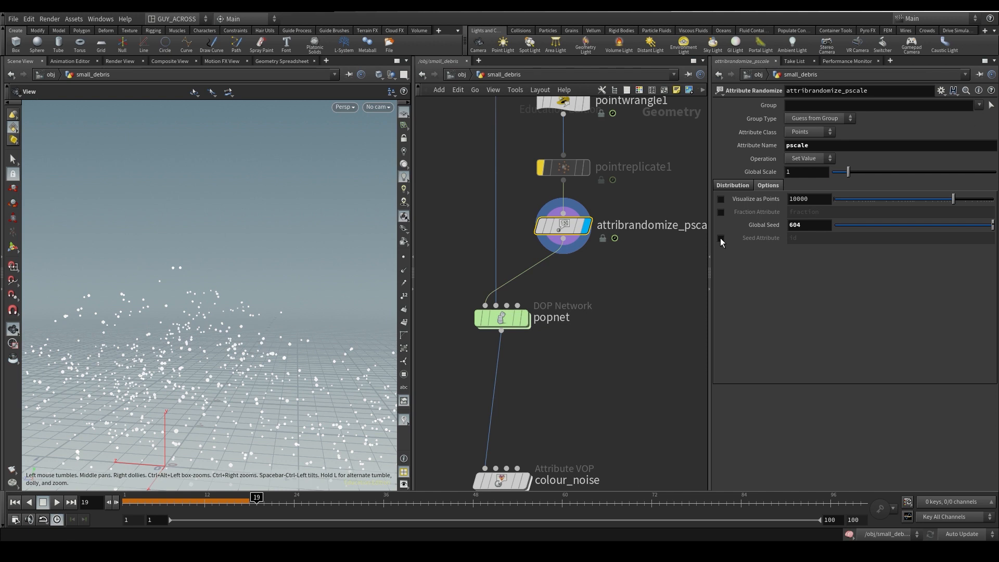
click(720, 237)
text(n)
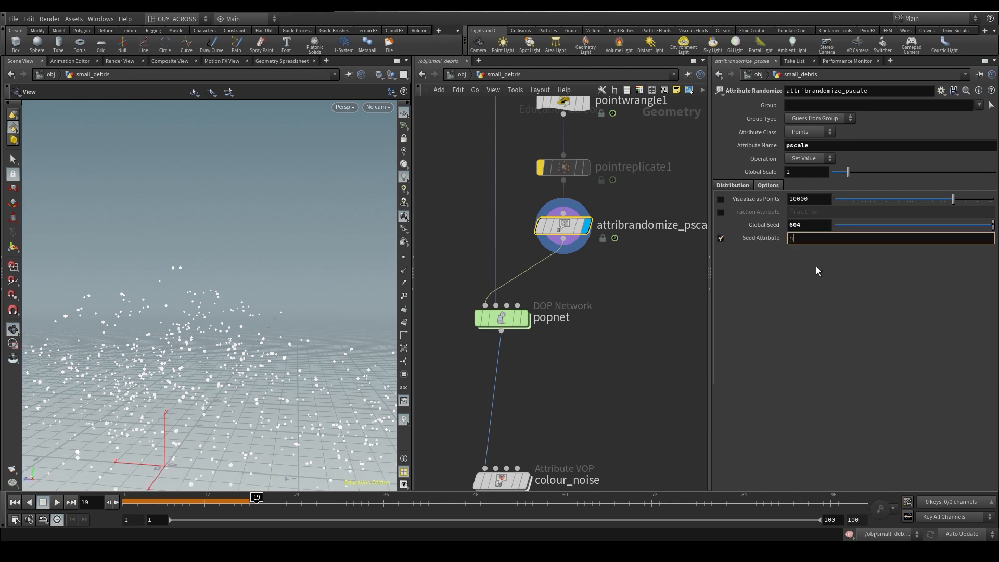
text(ewId)
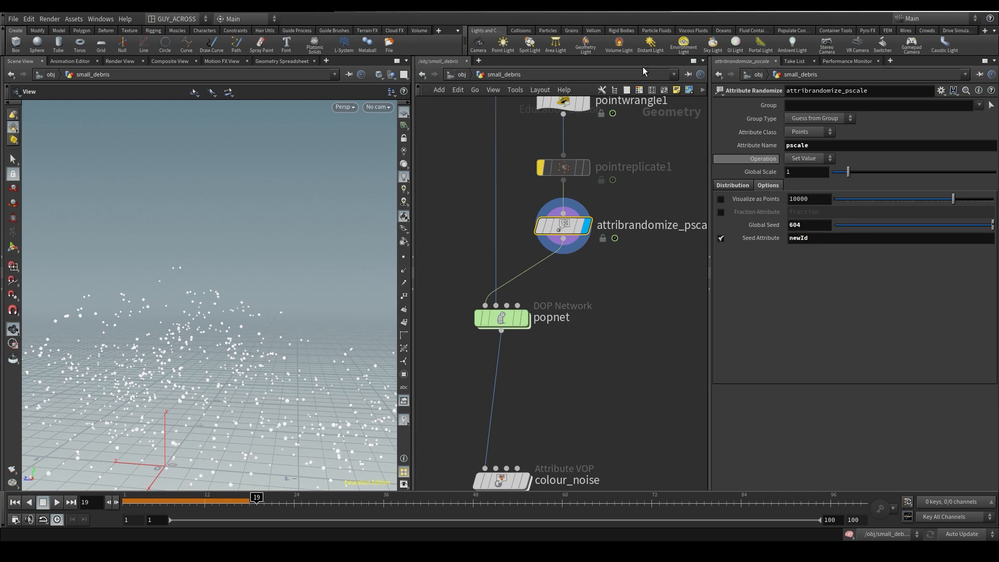
mouse_move(240, 301)
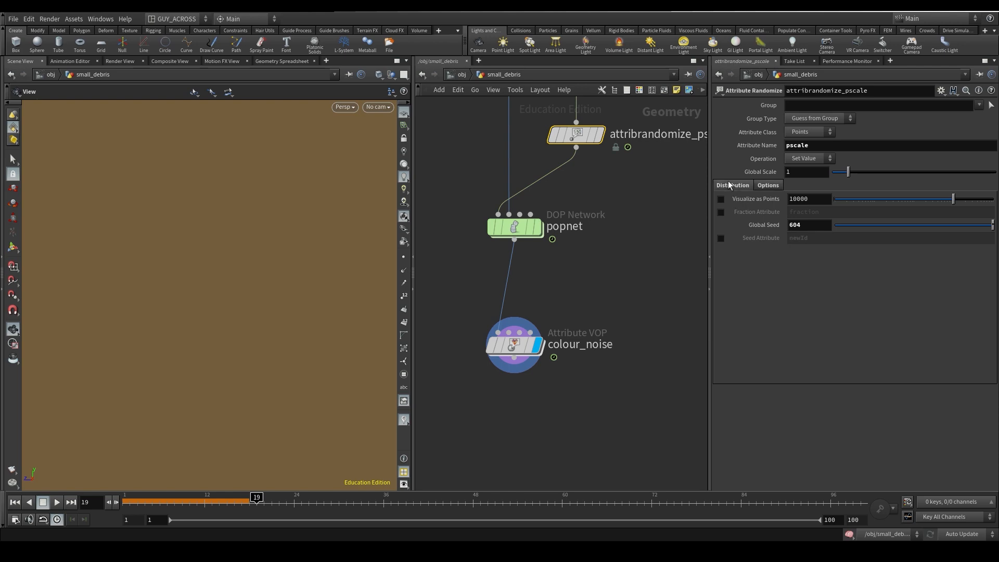
Add the debrisDust file cache after popnet and name the final null OUT_DUST_PARTICLE
click(526, 277)
text(OUT_)
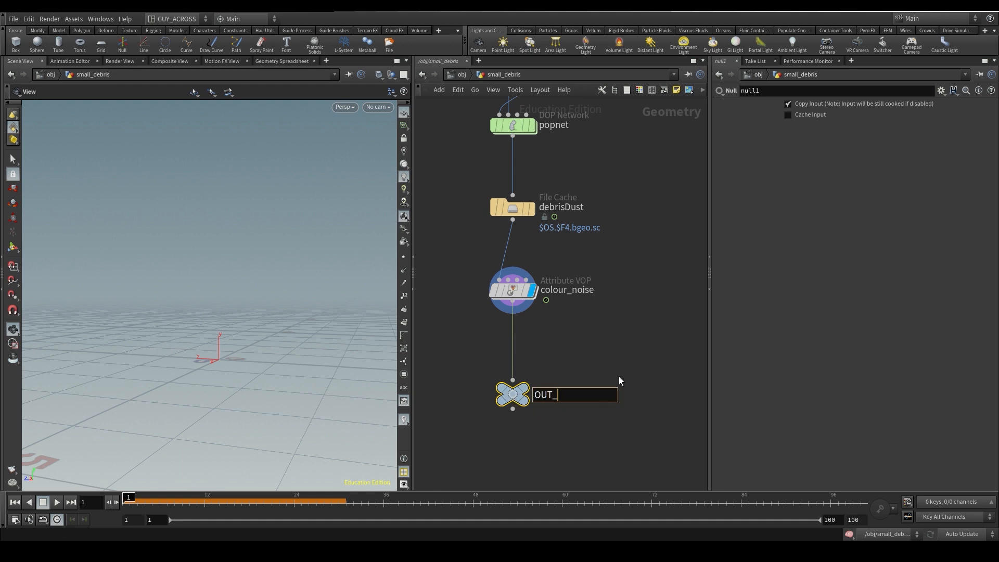
text(DUST_PARTICLE)
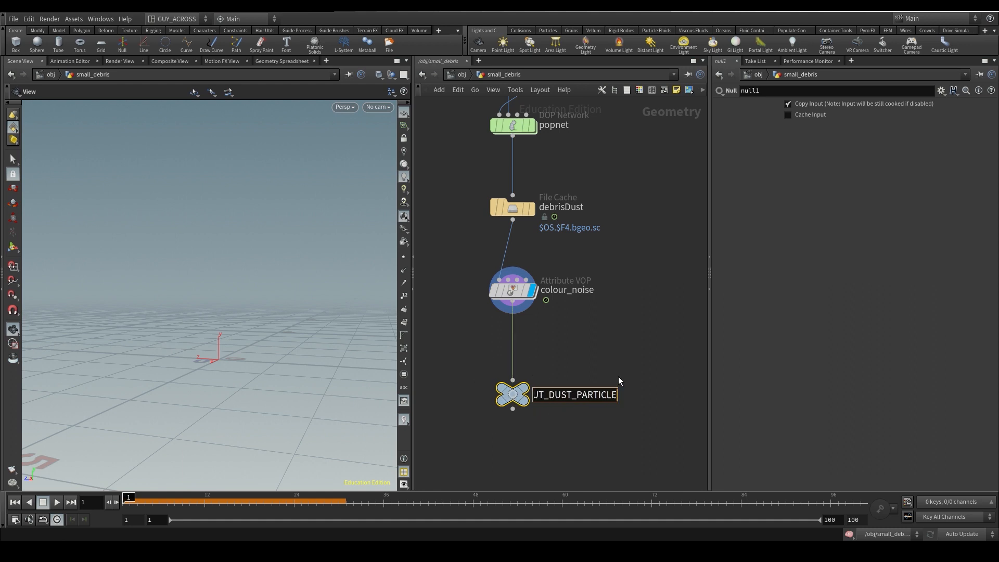